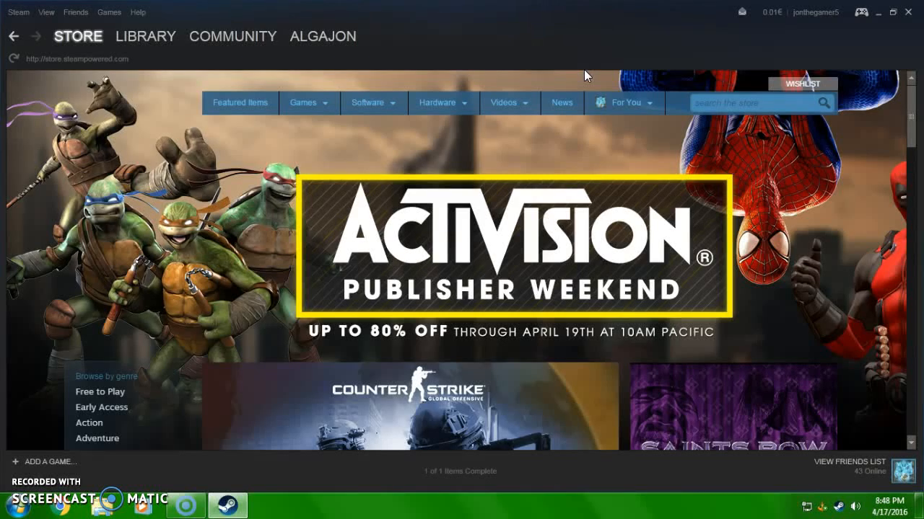
mouse_move(488, 55)
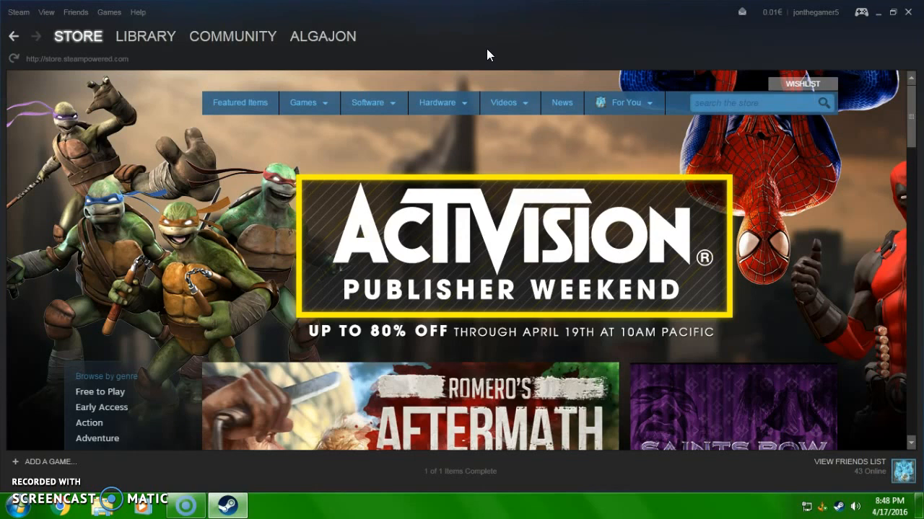
mouse_move(481, 60)
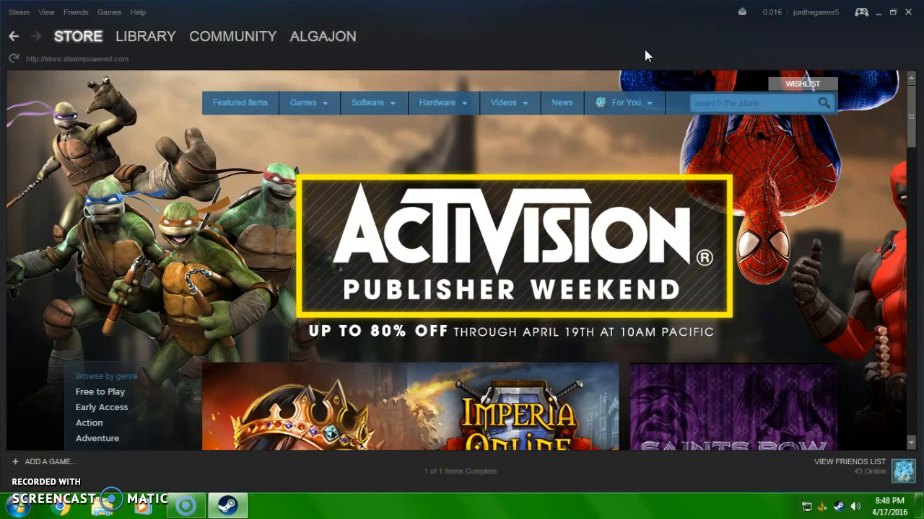
mouse_move(496, 44)
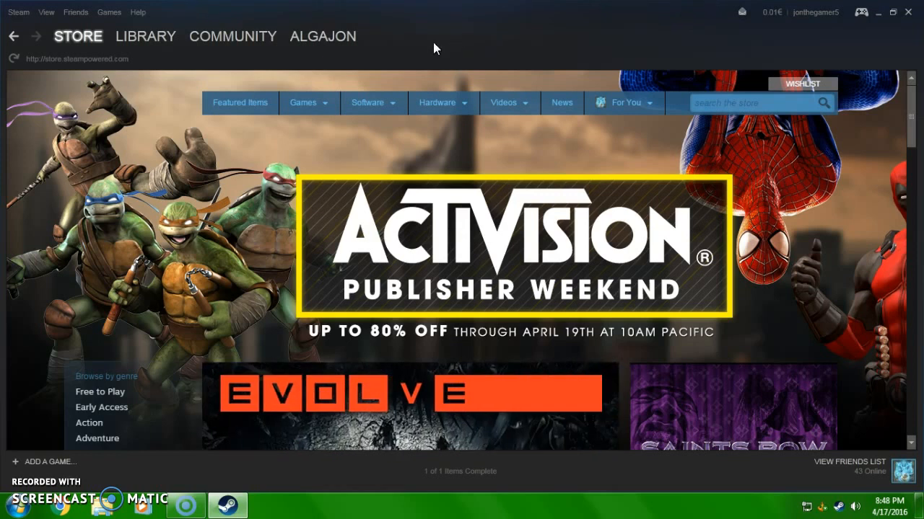
Go to the Community Market and filter the listings to Dota 2 items
left_click(233, 36)
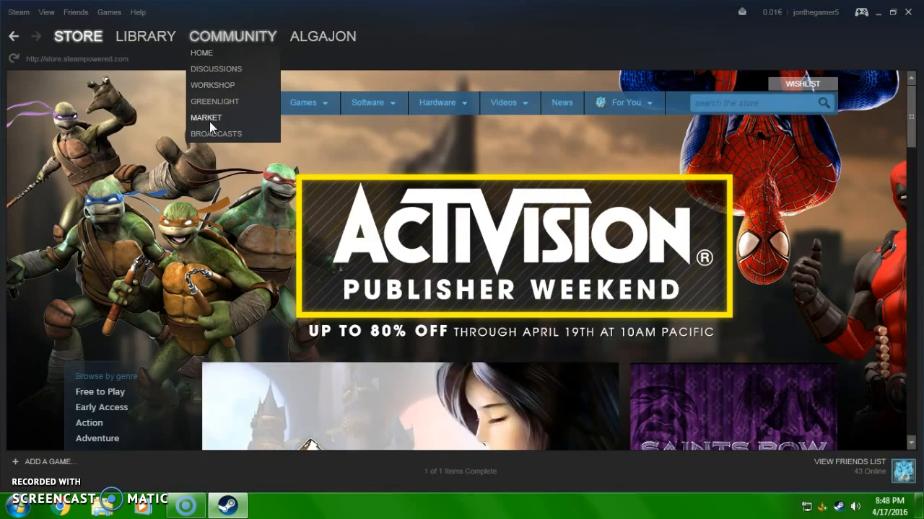
left_click(206, 118)
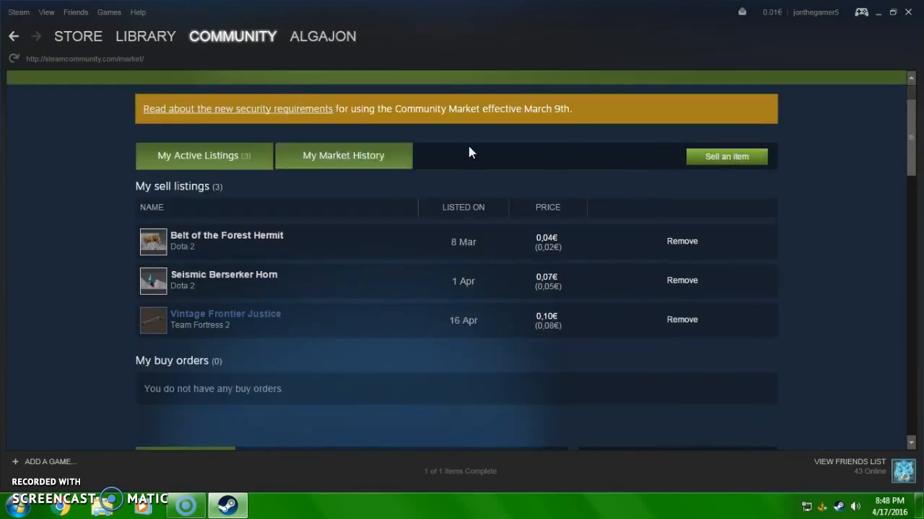
scroll("down", 3)
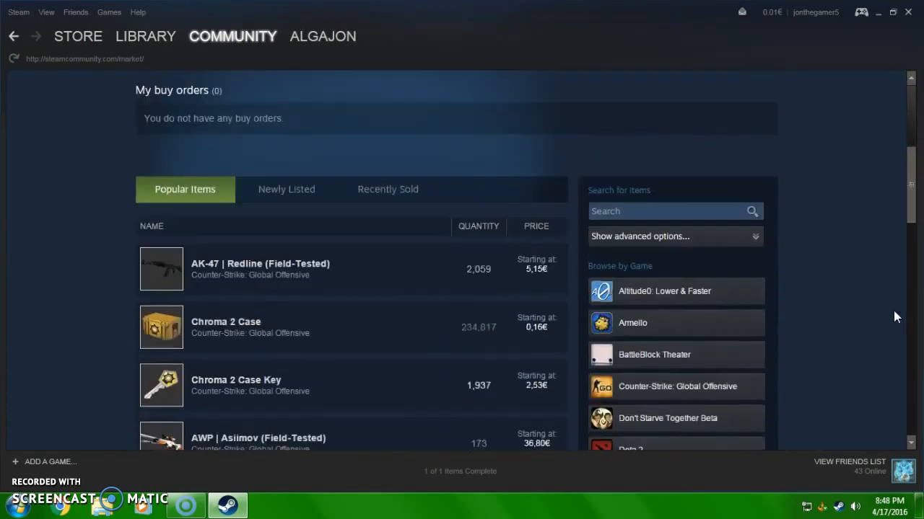
scroll("down", 3)
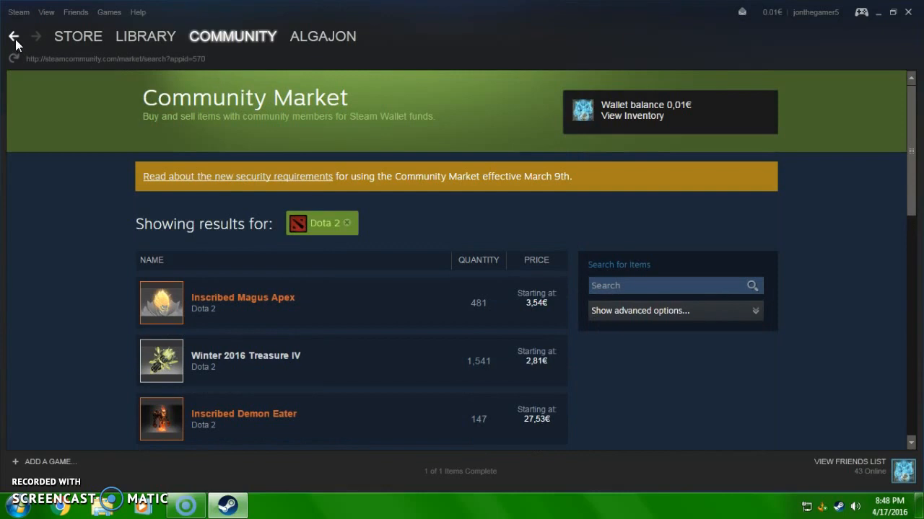
left_click(37, 36)
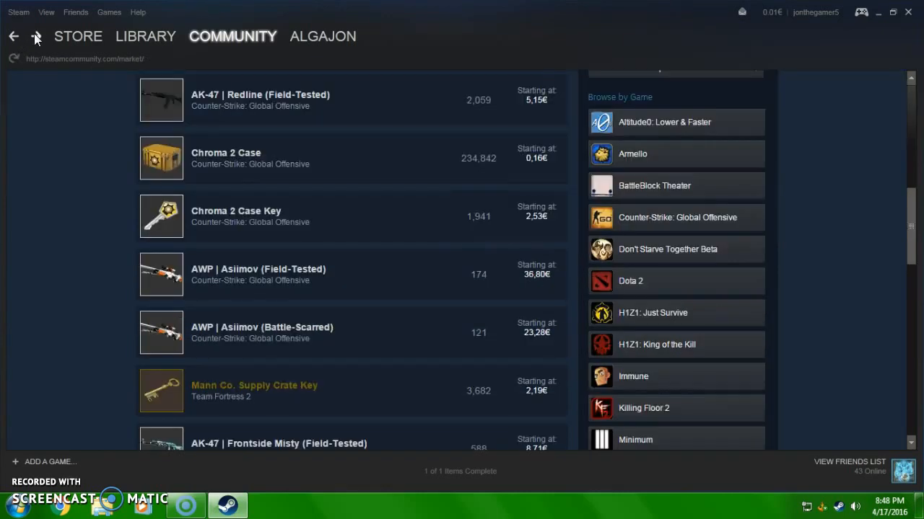
mouse_move(629, 280)
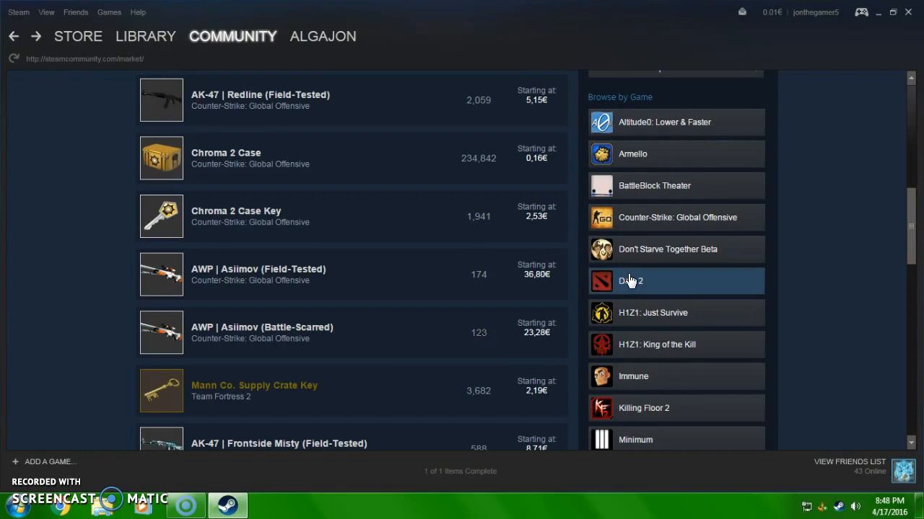
left_click(631, 280)
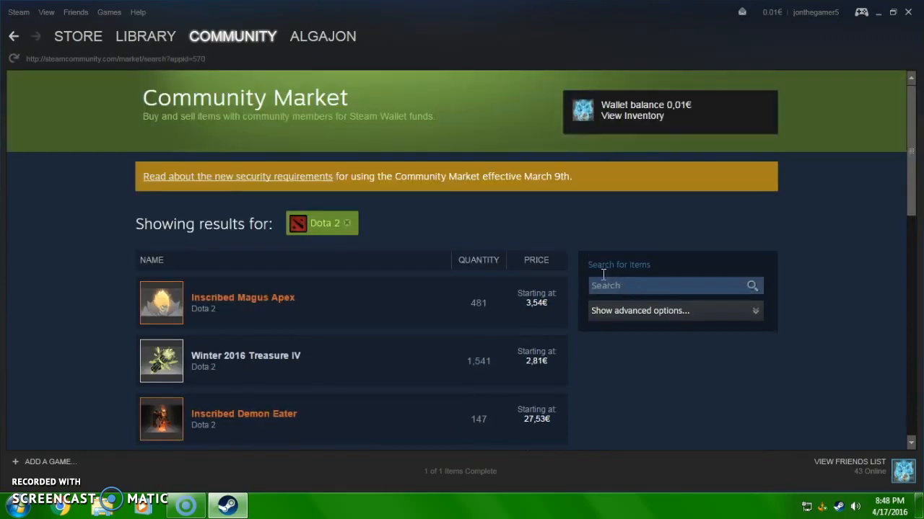
mouse_move(583, 240)
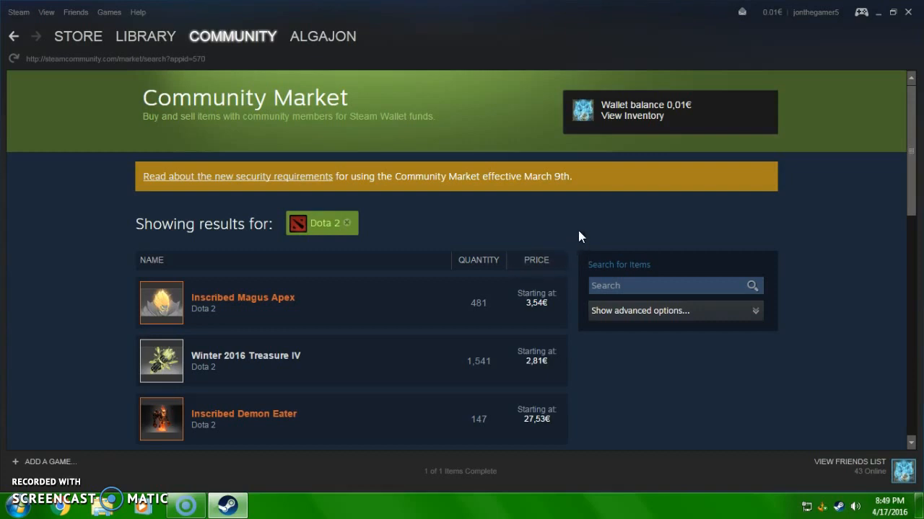
mouse_move(586, 234)
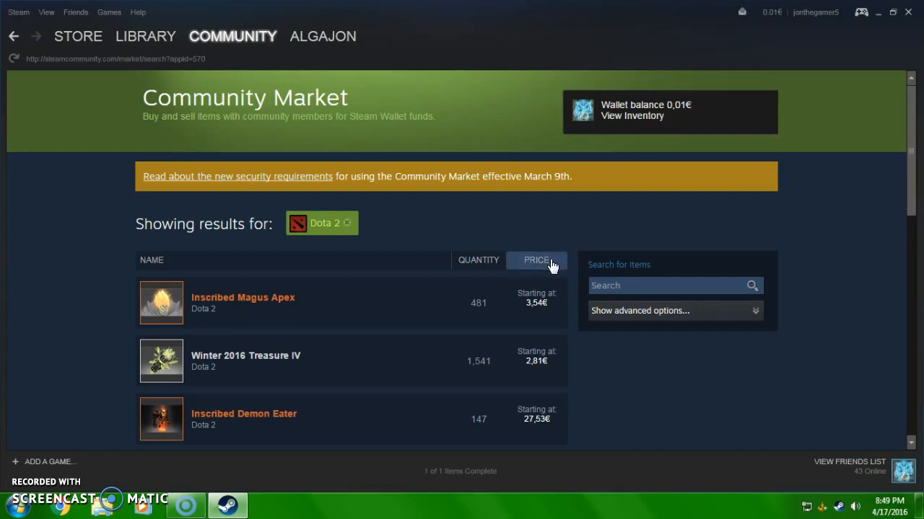
Sort the Dota 2 results by price ascending so the 0,04€ items come first
left_click(537, 260)
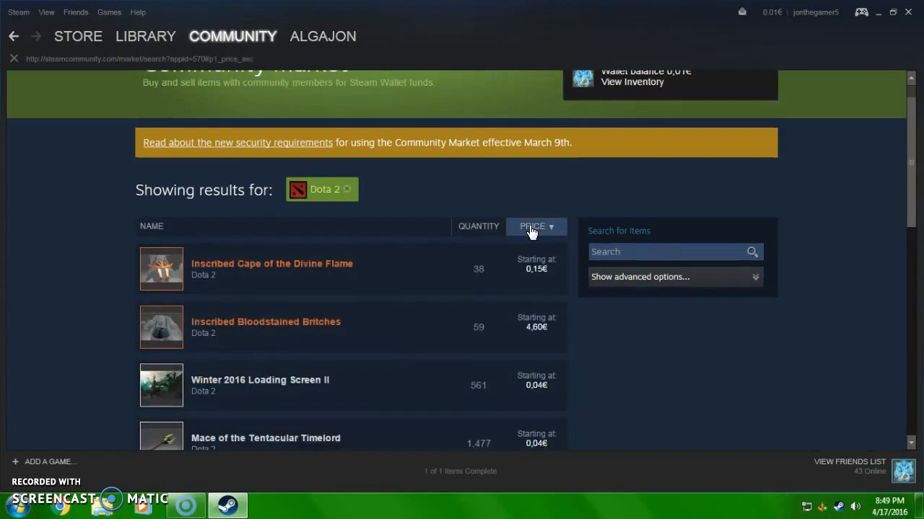
left_click(534, 227)
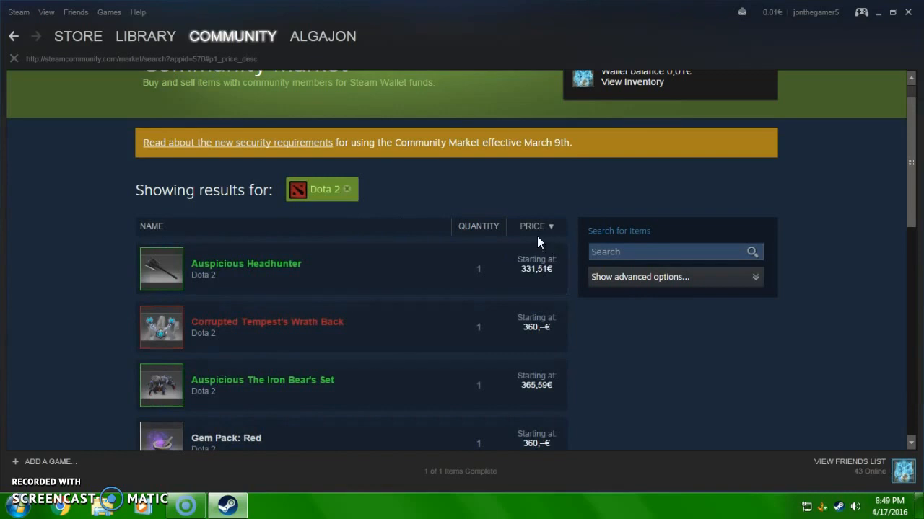
left_click(536, 225)
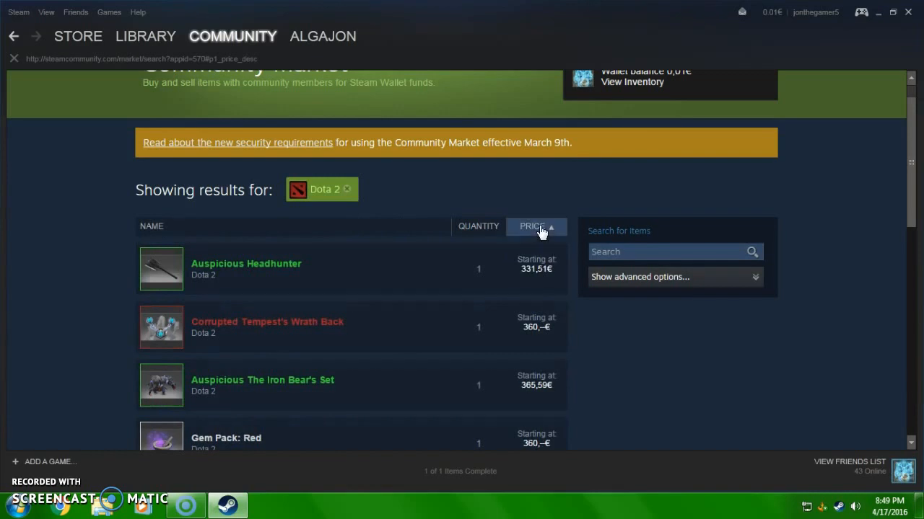
left_click(532, 225)
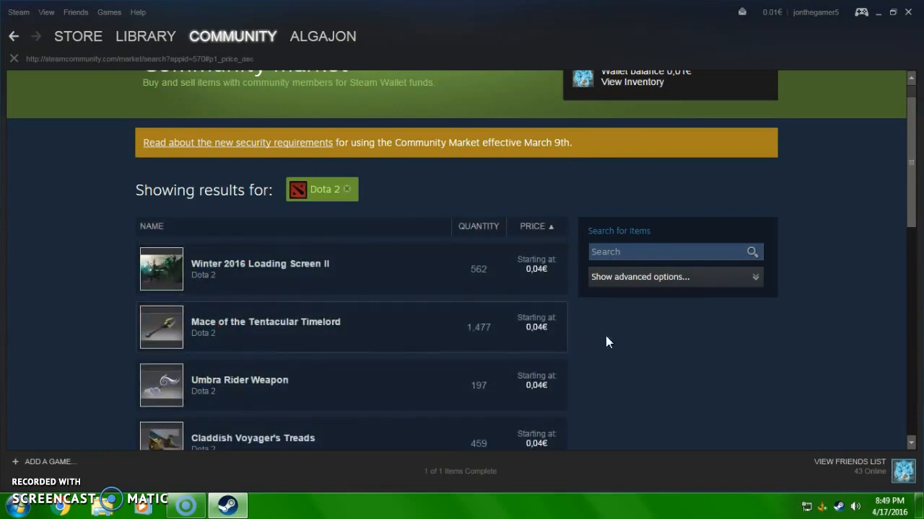
scroll("up", 3)
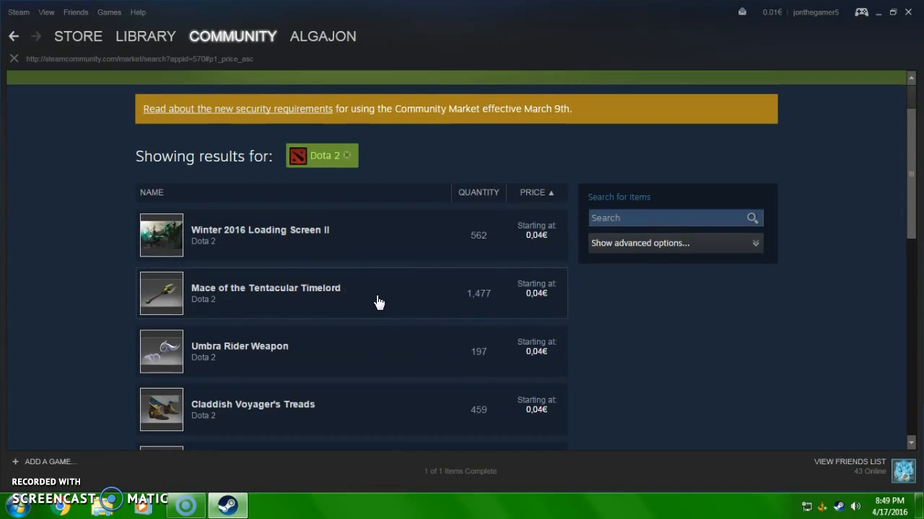
mouse_move(326, 299)
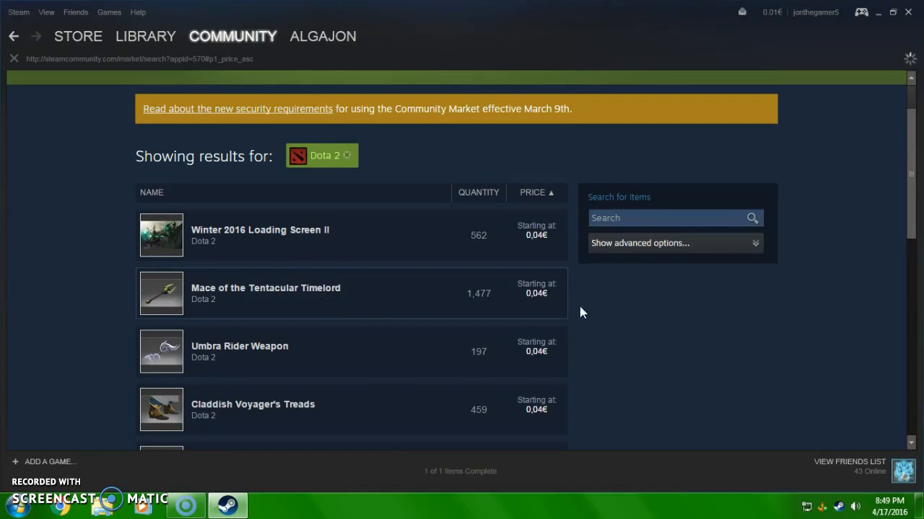
mouse_move(820, 78)
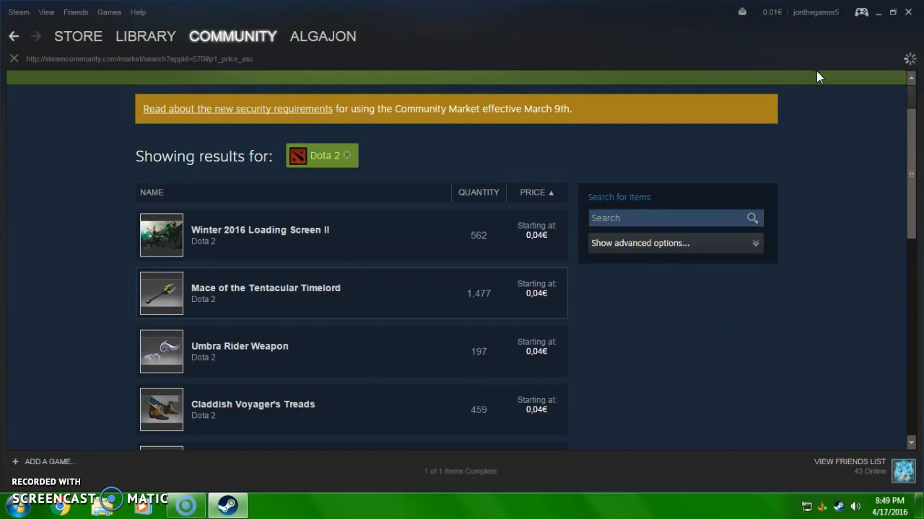
Show the Mace of the Tentacular Timelord page with its 0,04€ seller listings
left_click(265, 291)
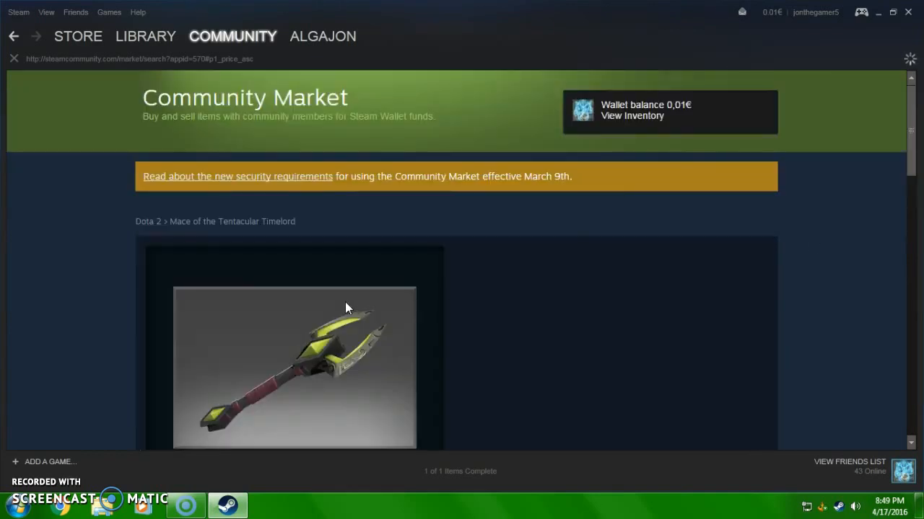
scroll("down", 3)
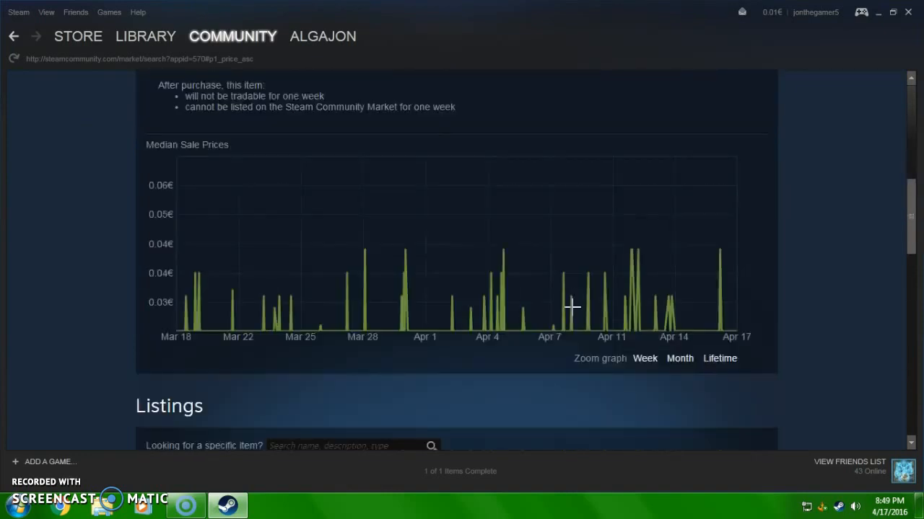
scroll("down", 3)
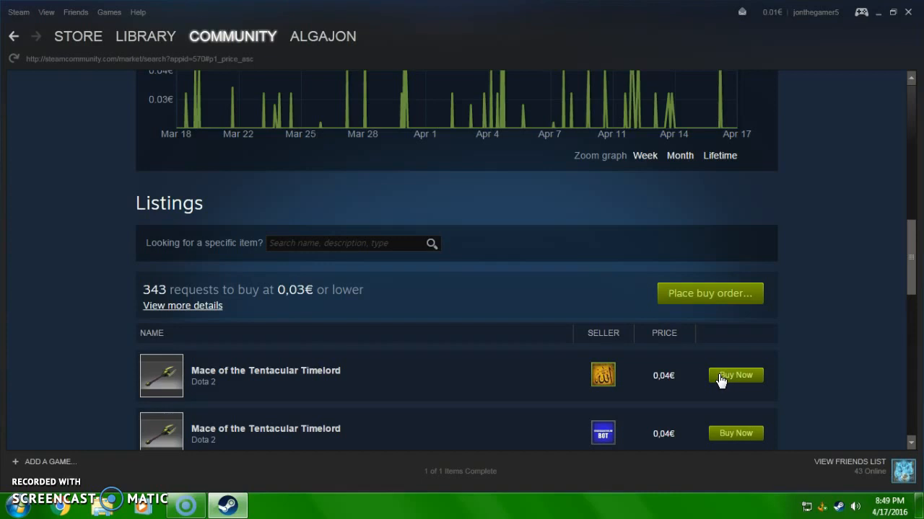
left_click(735, 375)
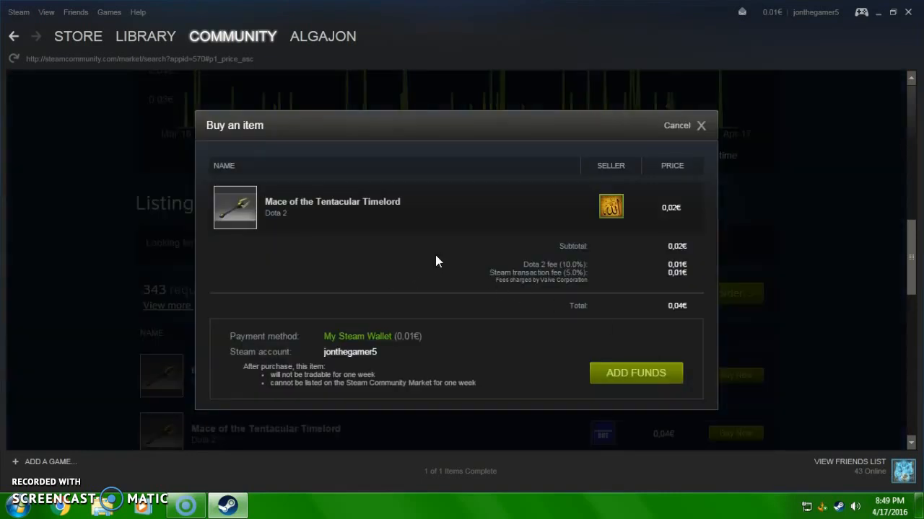
mouse_move(595, 267)
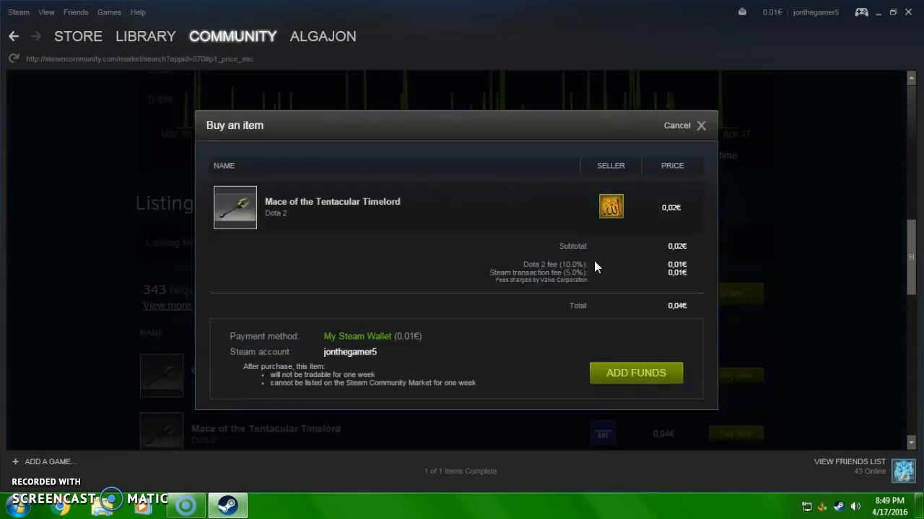
mouse_move(516, 267)
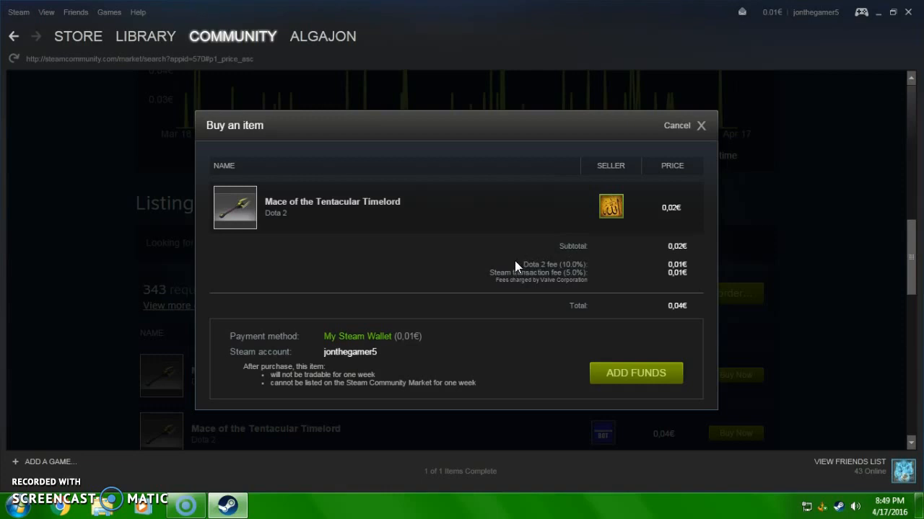
mouse_move(559, 263)
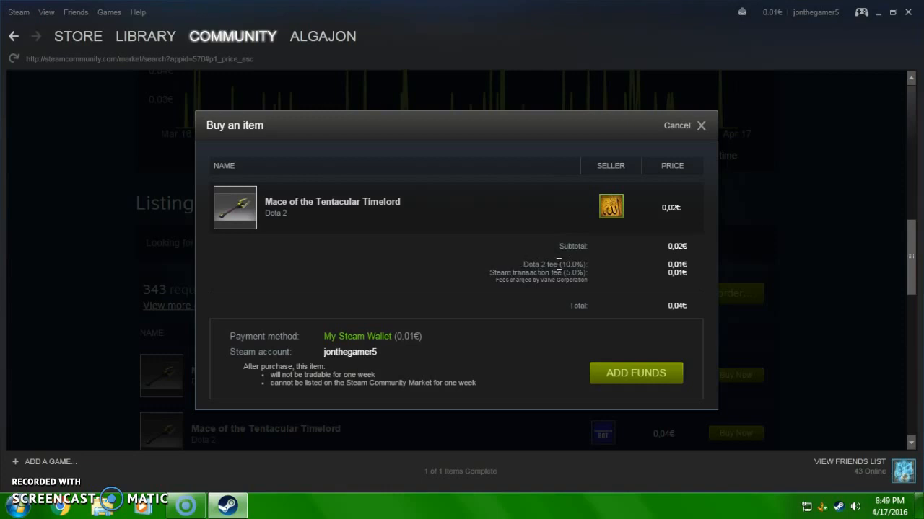
mouse_move(570, 263)
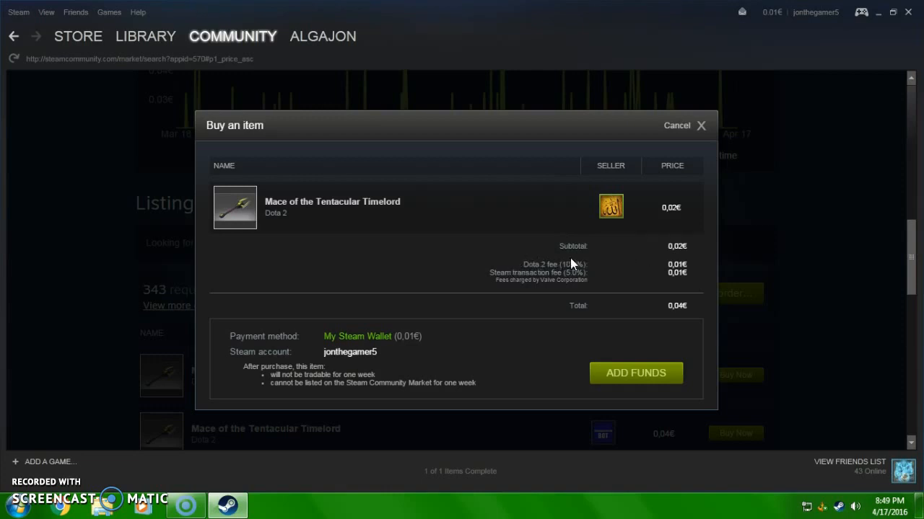
mouse_move(511, 270)
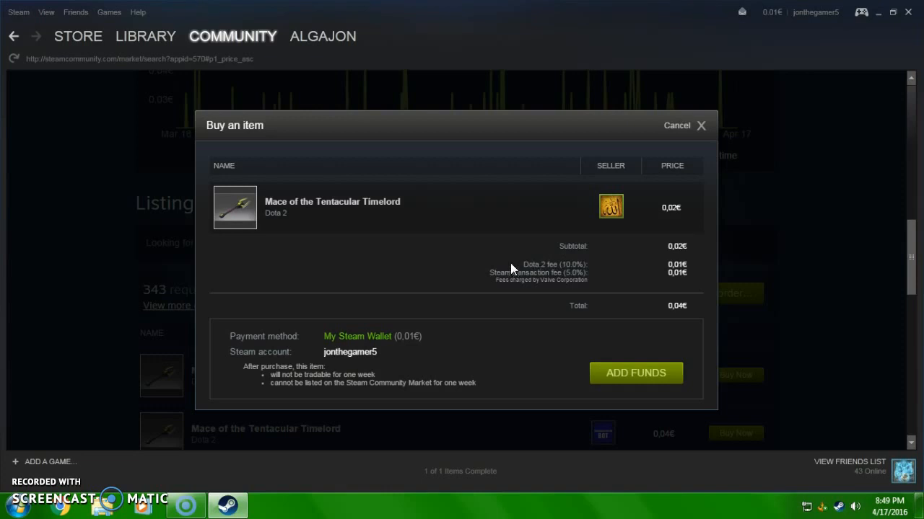
mouse_move(517, 270)
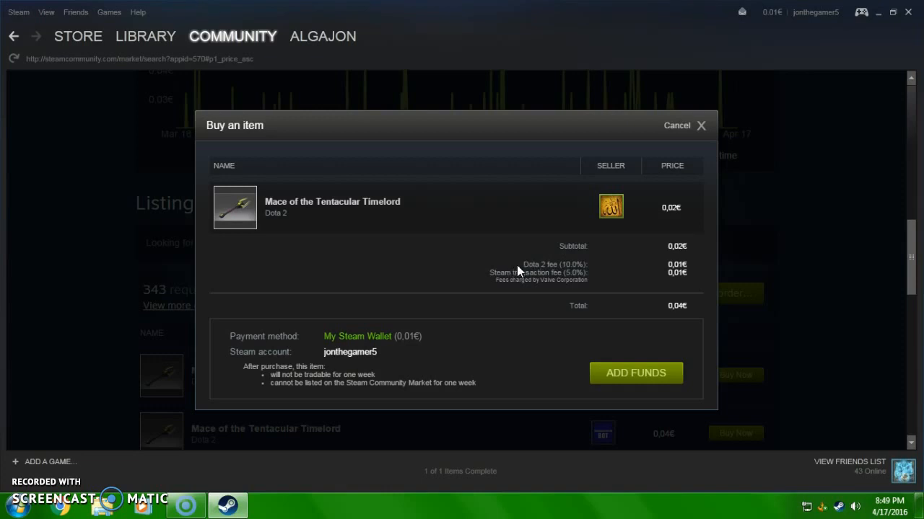
mouse_move(647, 275)
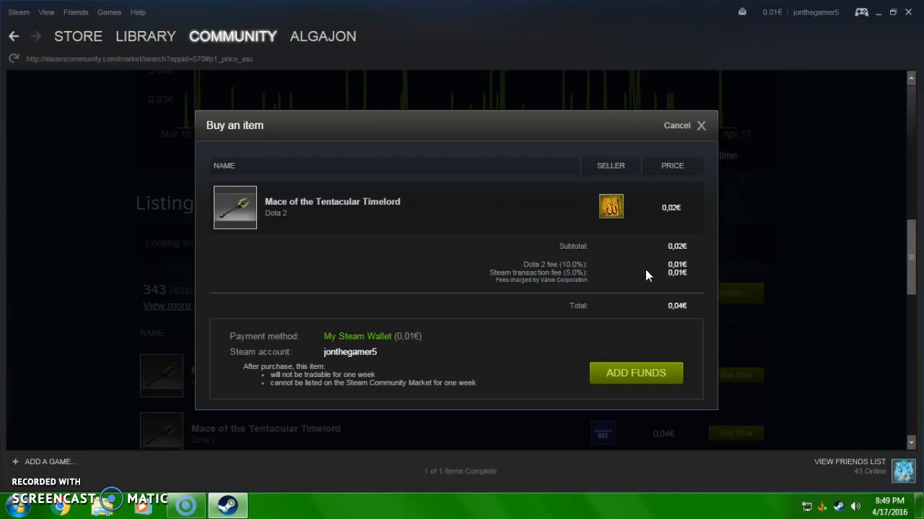
mouse_move(494, 273)
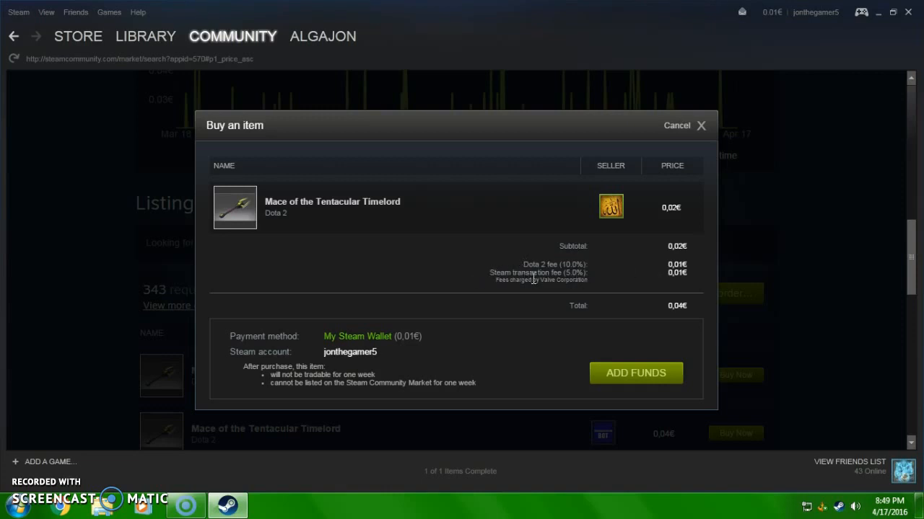
mouse_move(590, 291)
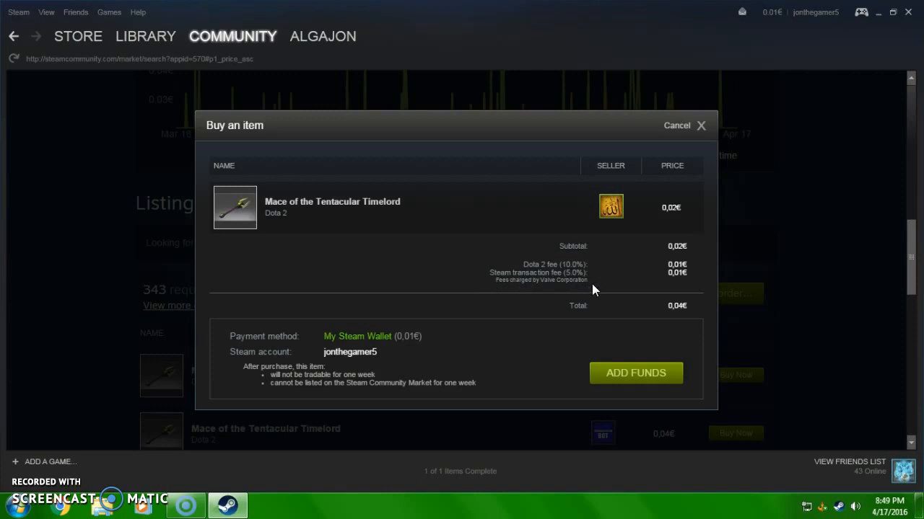
mouse_move(598, 225)
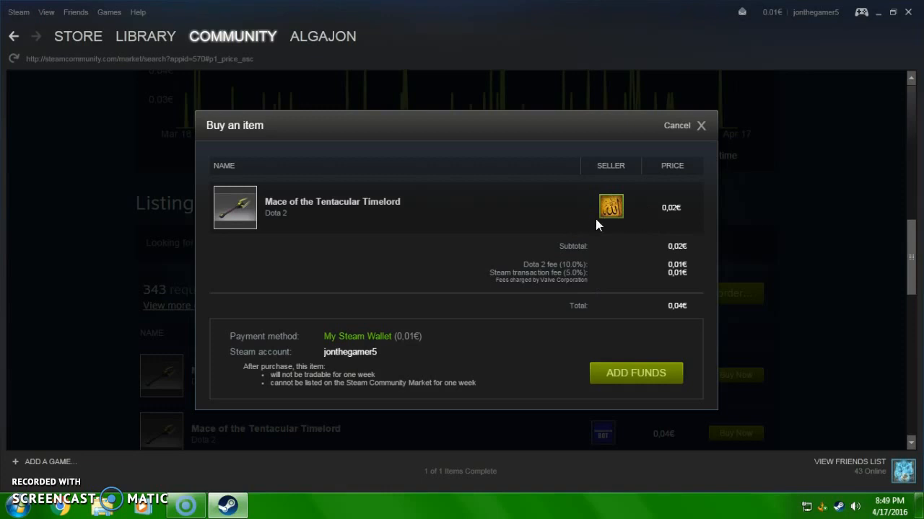
mouse_move(574, 225)
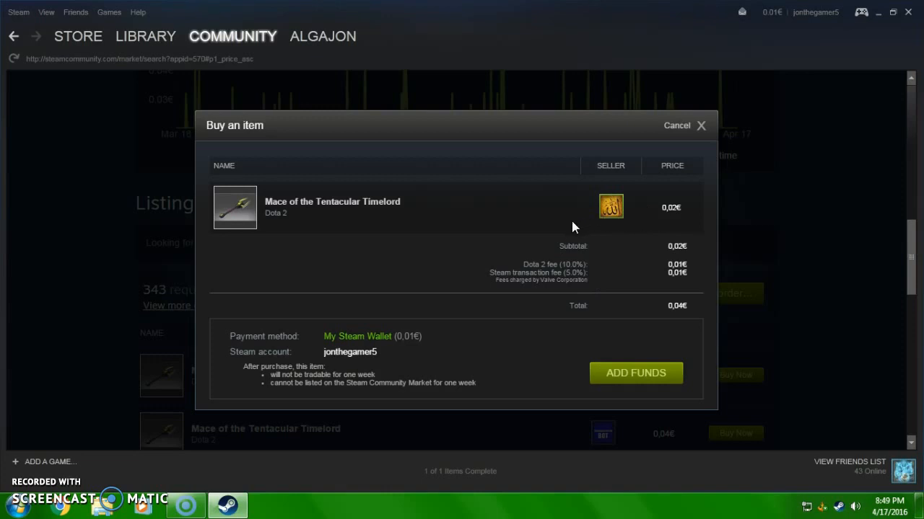
mouse_move(350, 237)
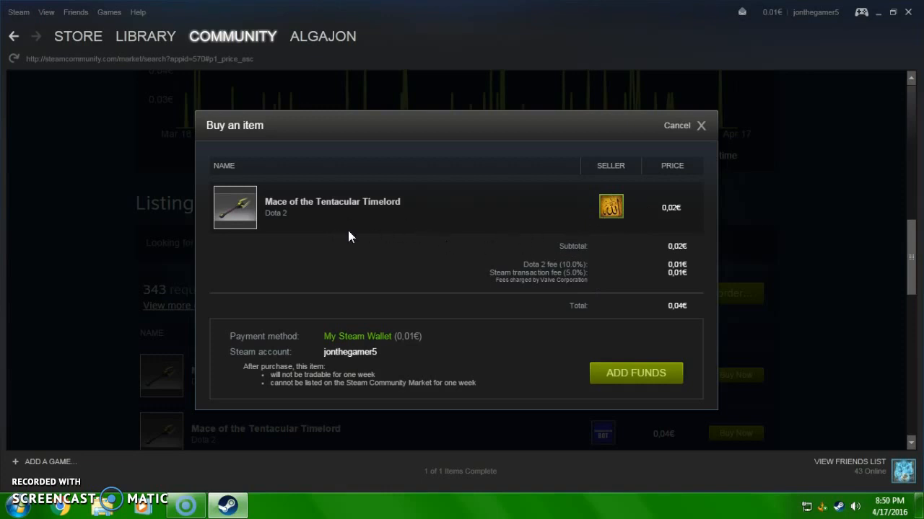
mouse_move(547, 220)
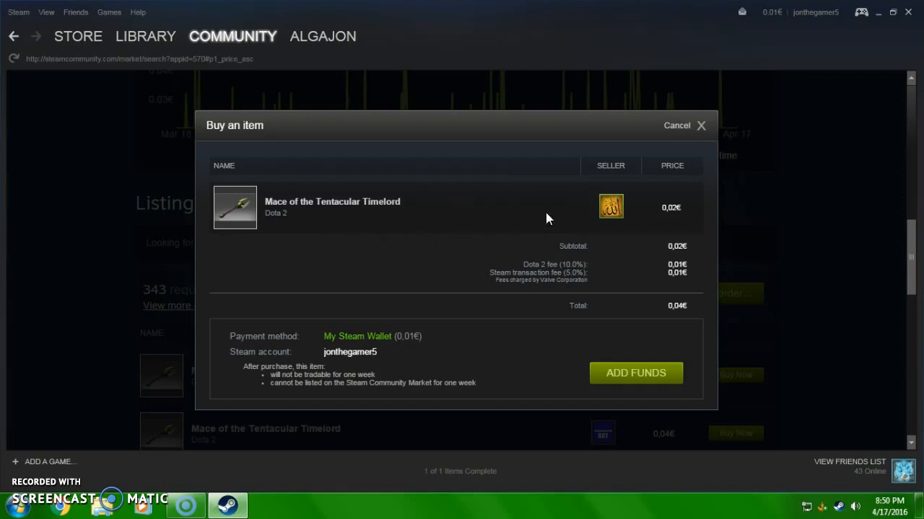
mouse_move(643, 269)
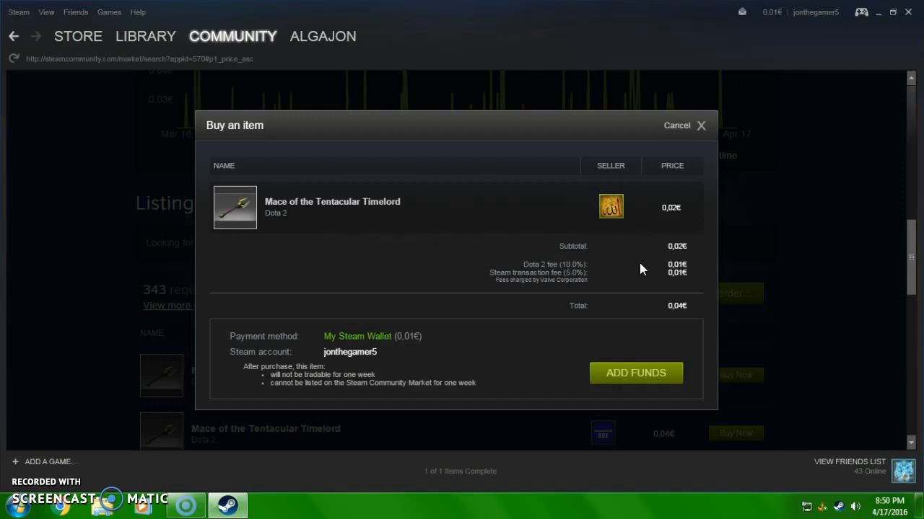
mouse_move(620, 297)
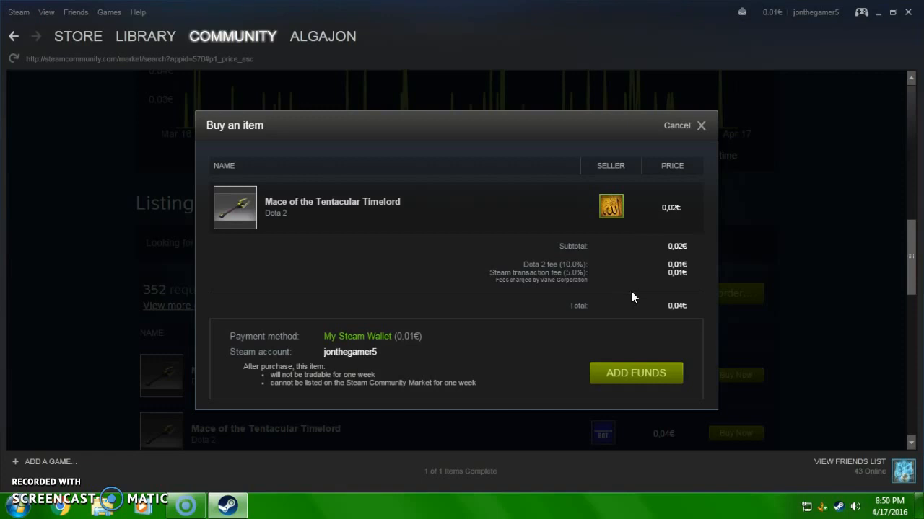
mouse_move(665, 311)
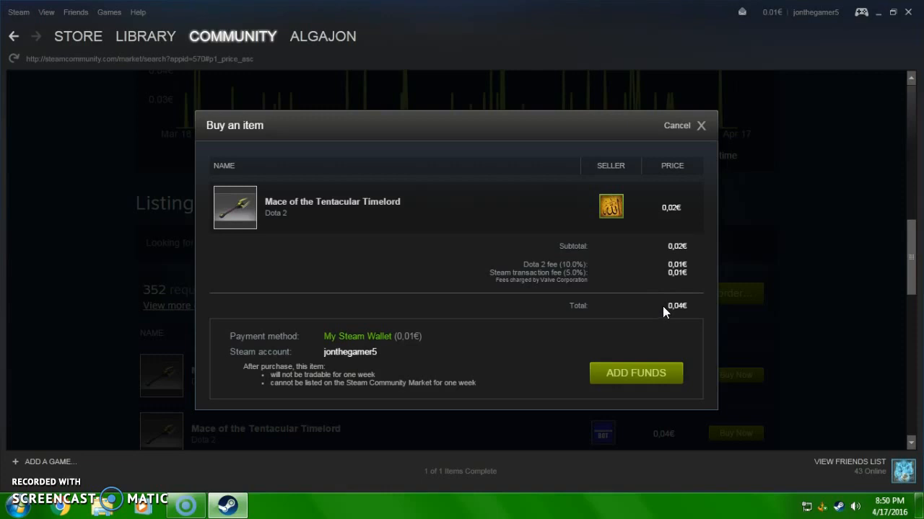
mouse_move(681, 133)
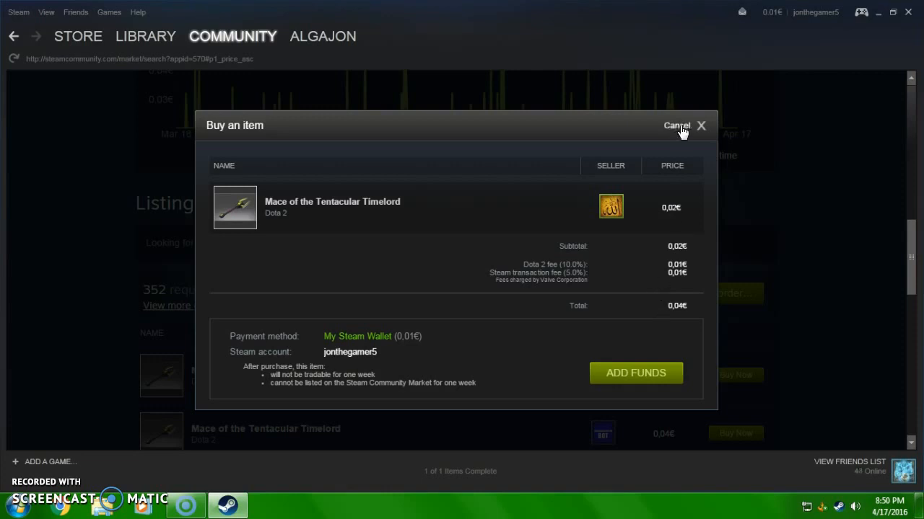
left_click(675, 125)
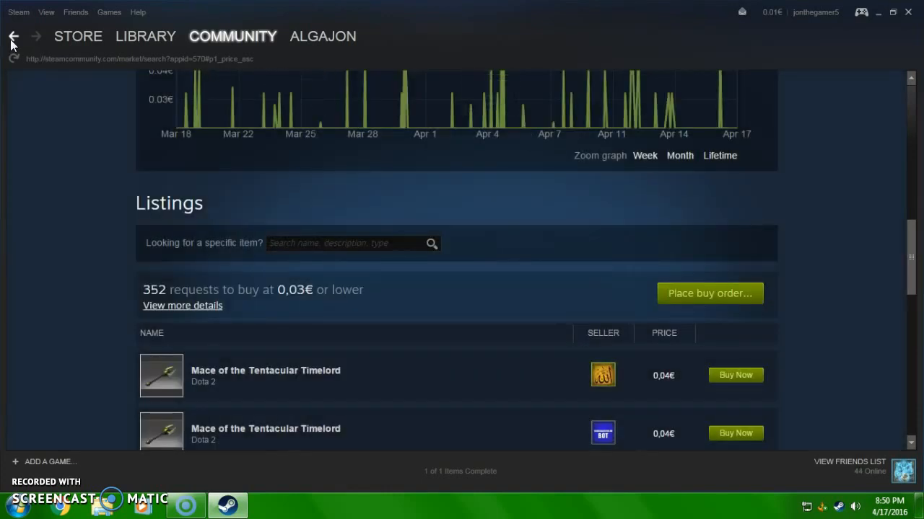
left_click(13, 36)
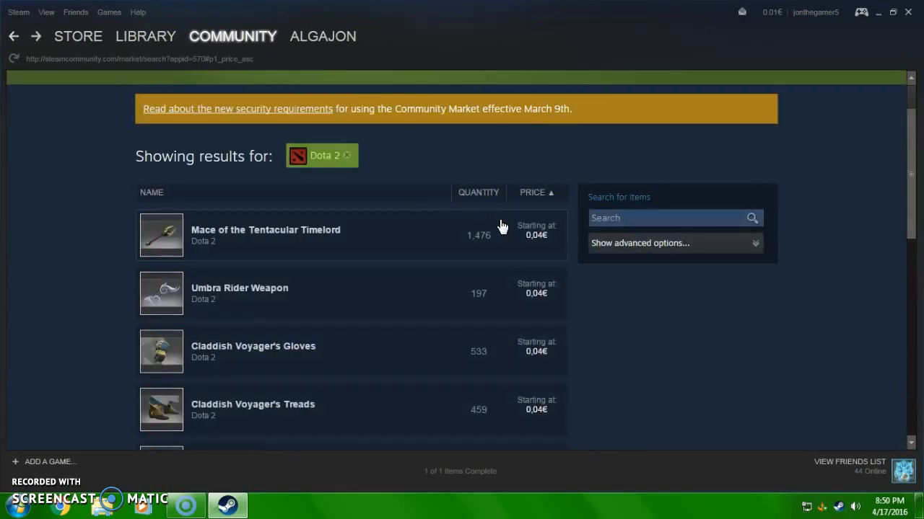
mouse_move(754, 392)
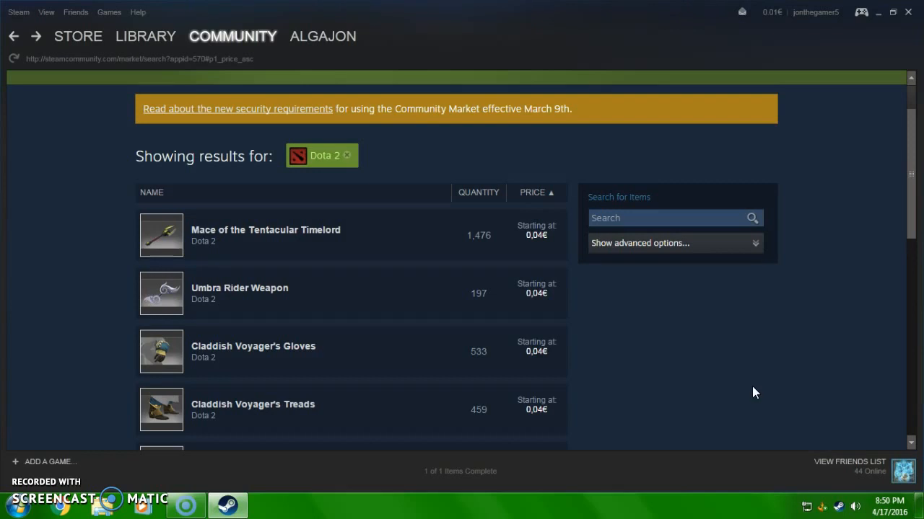
mouse_move(663, 296)
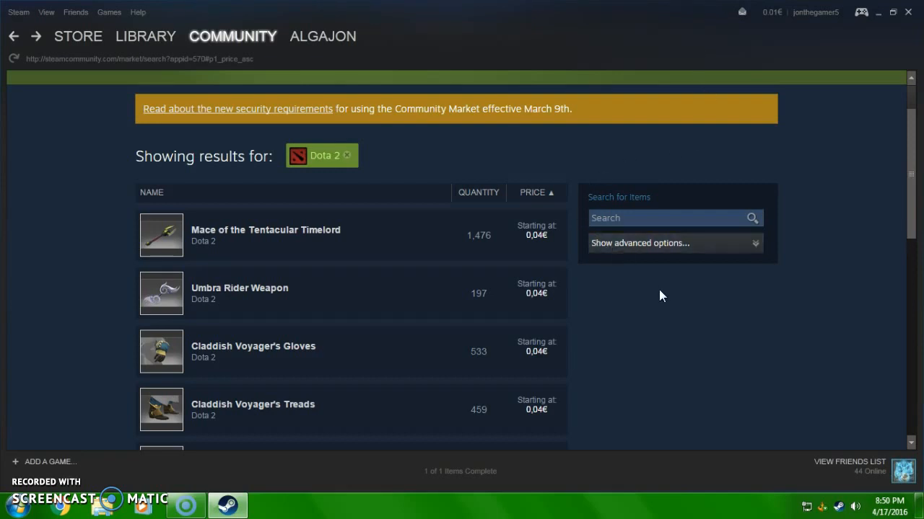
scroll("down", 3)
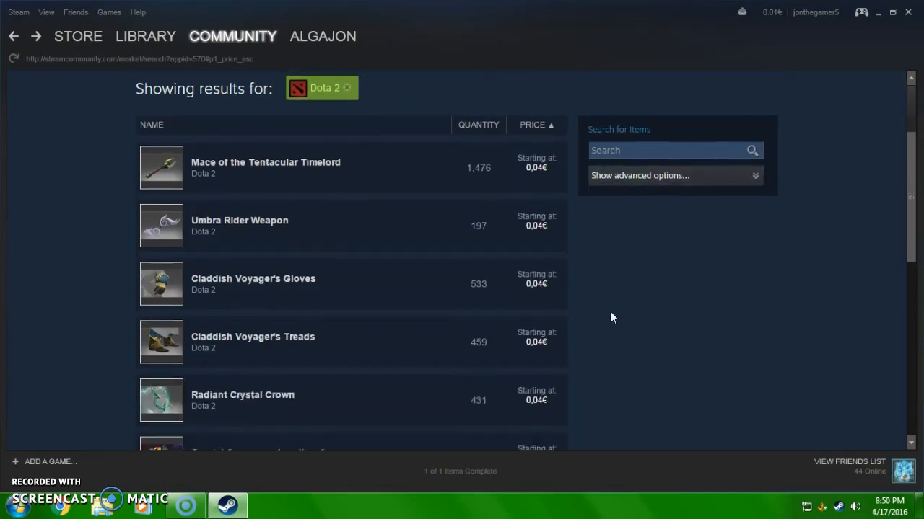
scroll("down", 3)
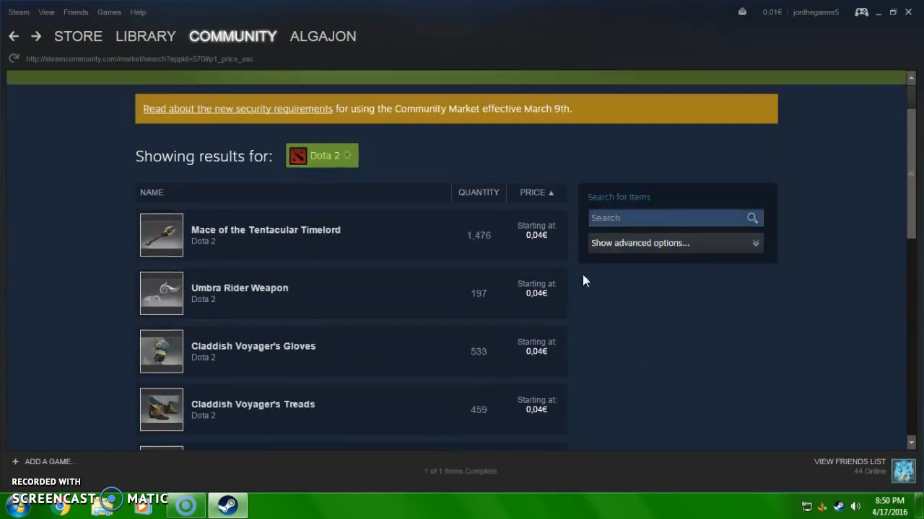
mouse_move(512, 280)
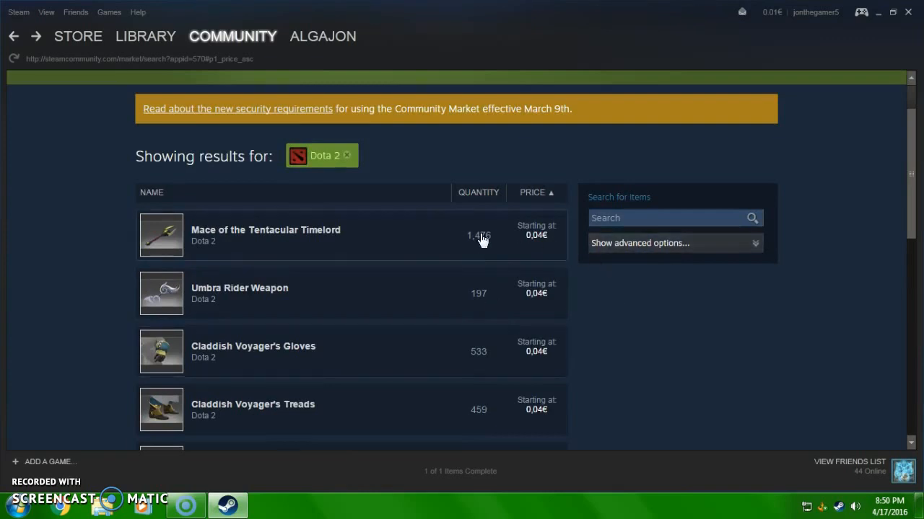
mouse_move(603, 249)
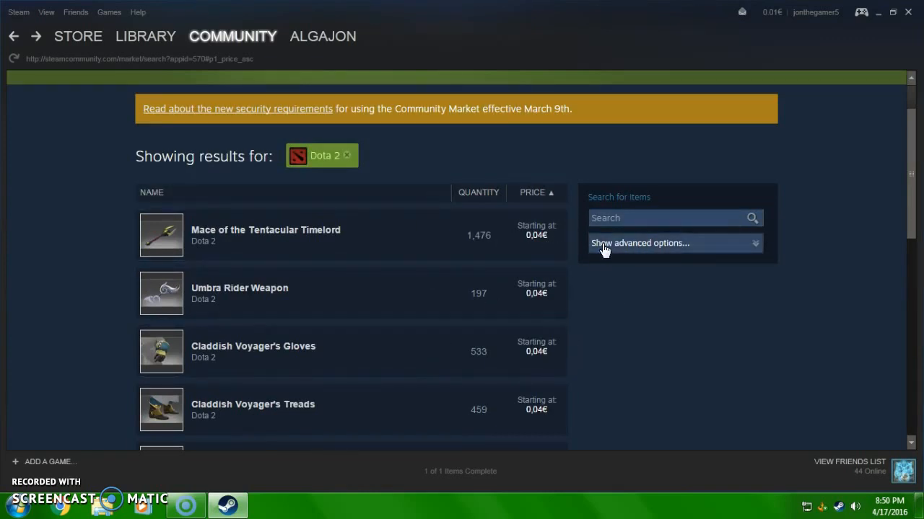
mouse_move(585, 243)
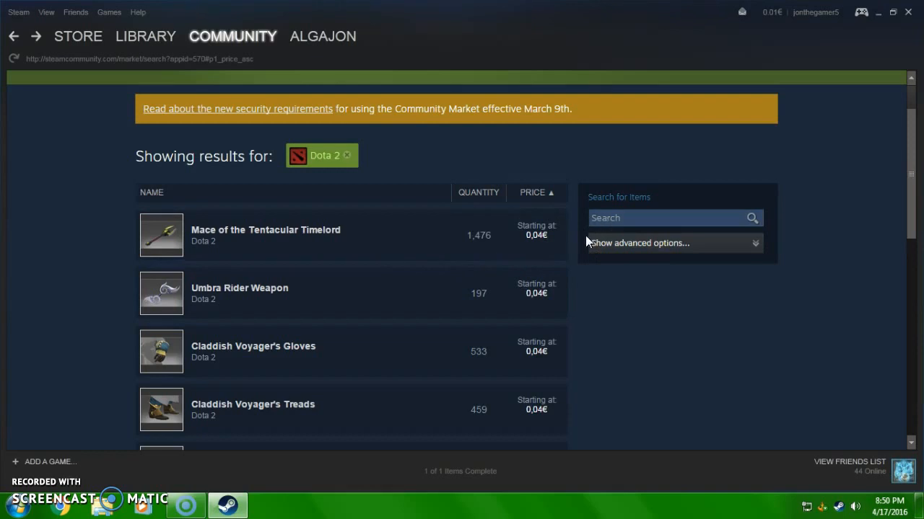
mouse_move(577, 246)
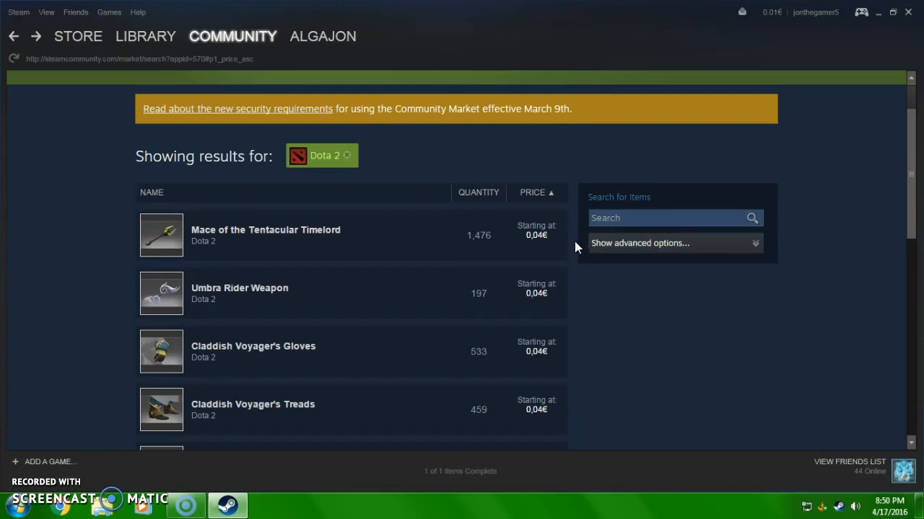
mouse_move(533, 251)
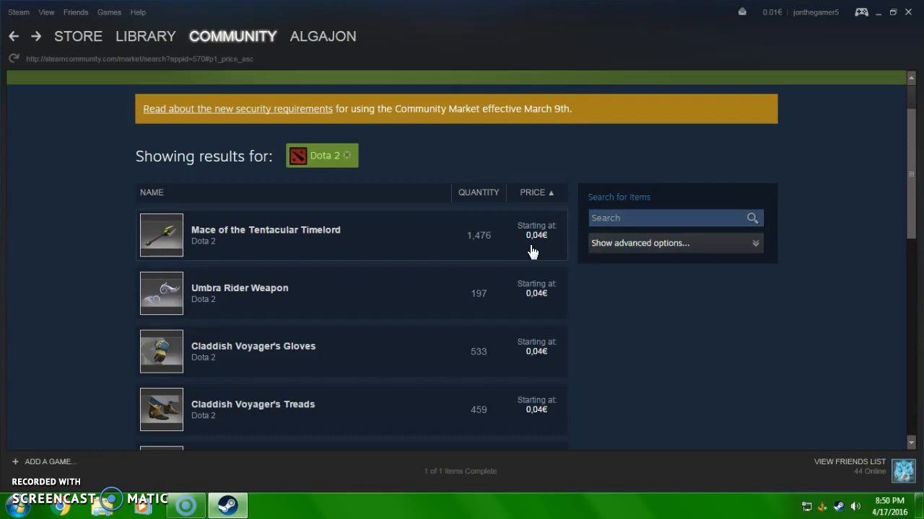
mouse_move(568, 262)
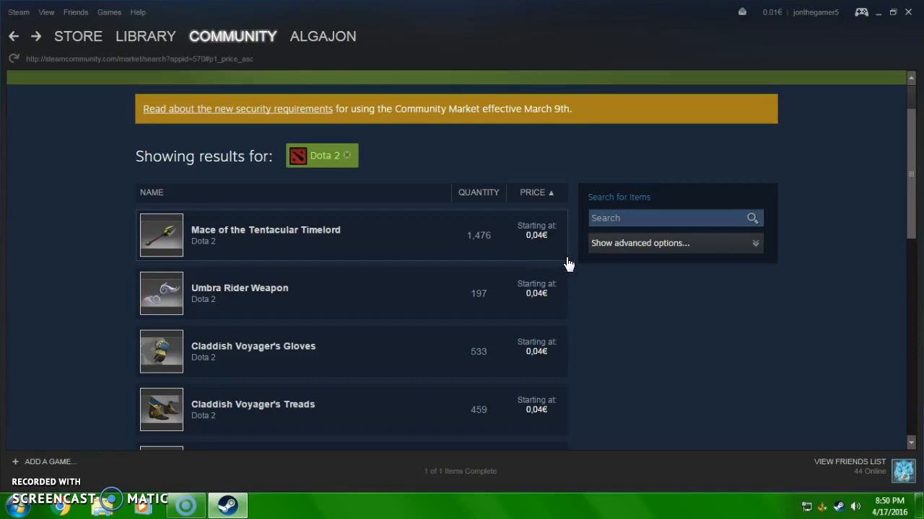
mouse_move(127, 122)
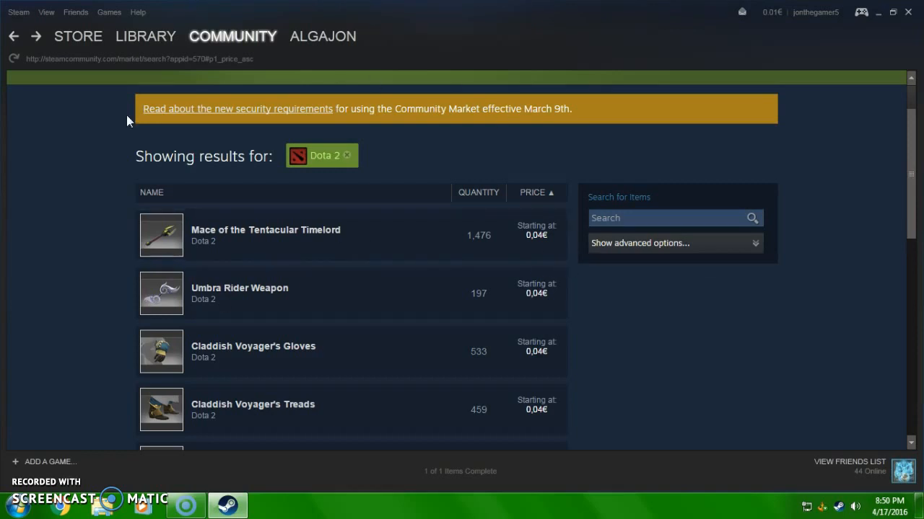
mouse_move(834, 339)
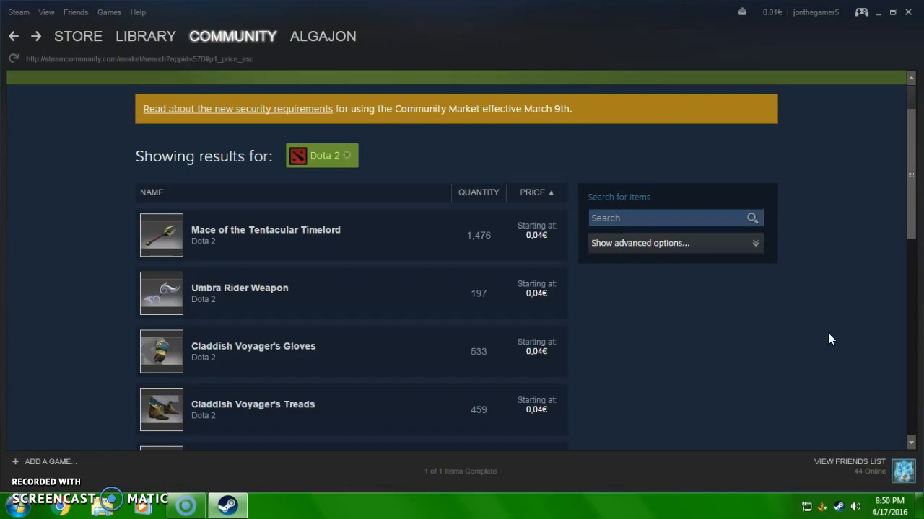
mouse_move(820, 395)
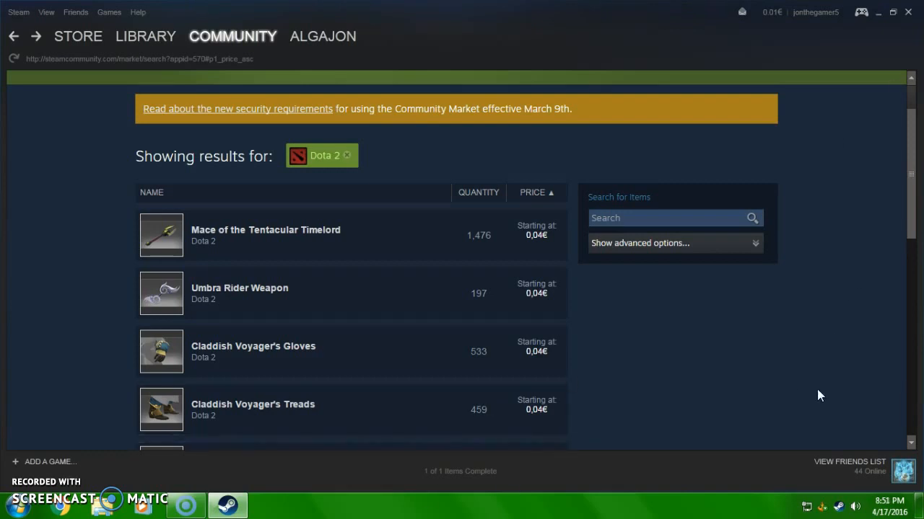
Scroll to the bottom of the results showing items 1–10 of 24,877 across 2488 pages
scroll("down", 3)
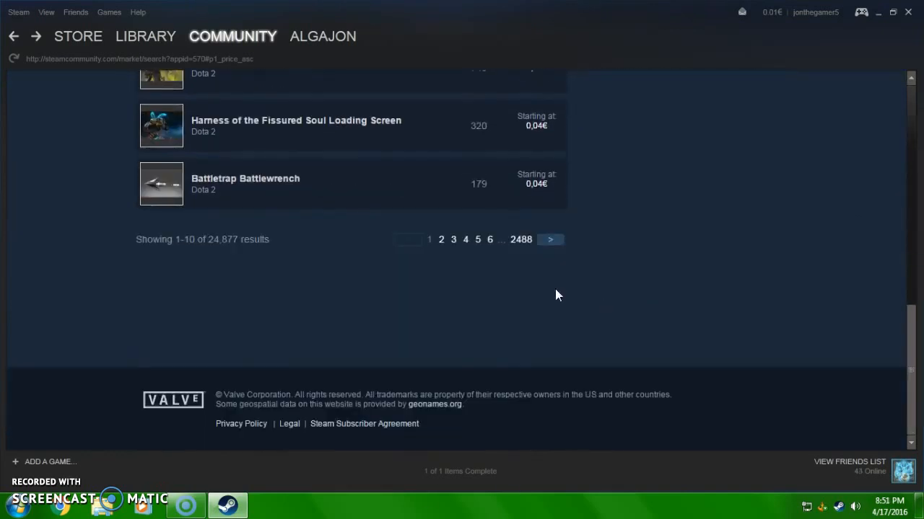
mouse_move(51, 462)
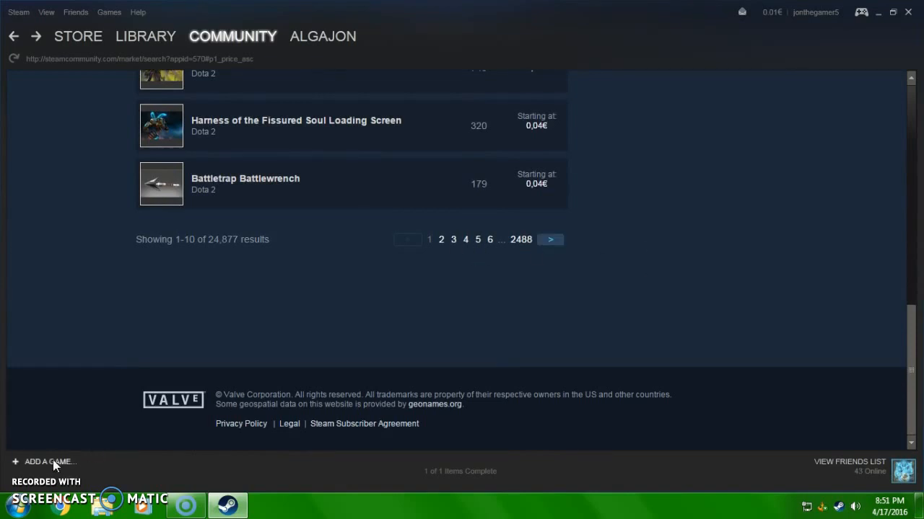
mouse_move(273, 468)
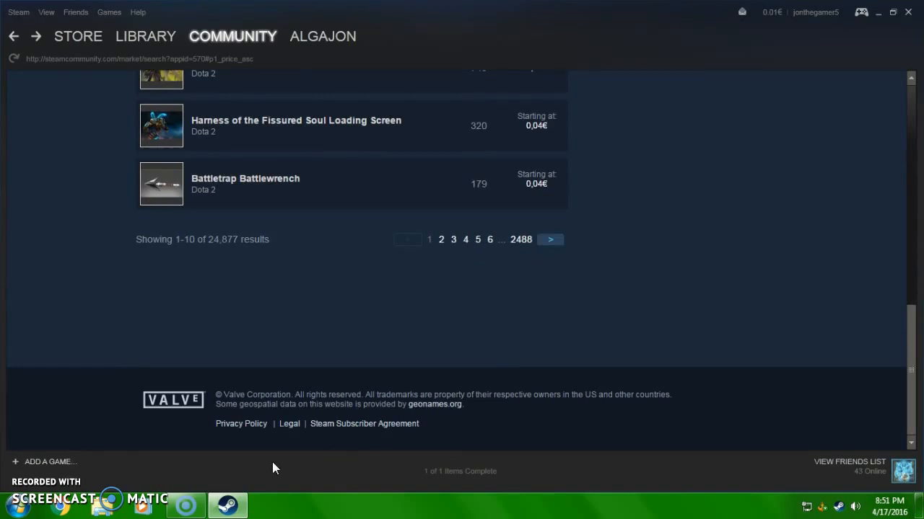
mouse_move(30, 470)
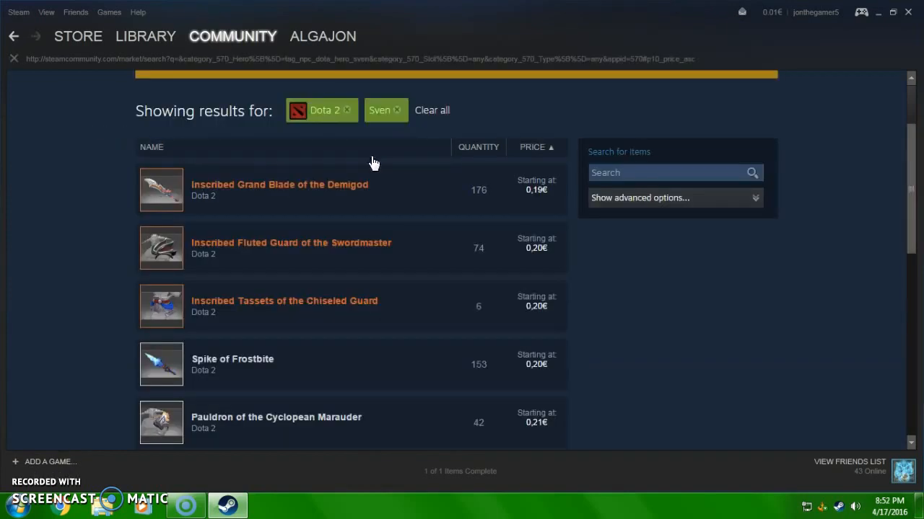
mouse_move(469, 113)
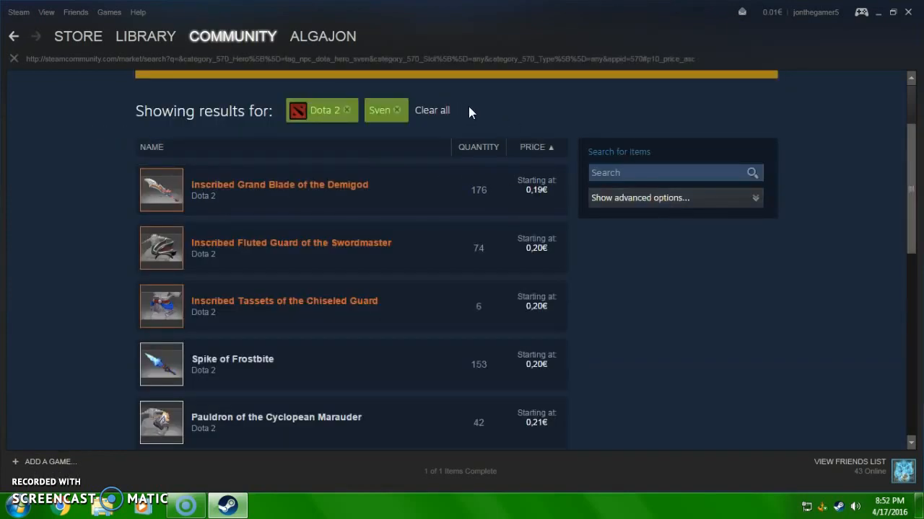
mouse_move(476, 110)
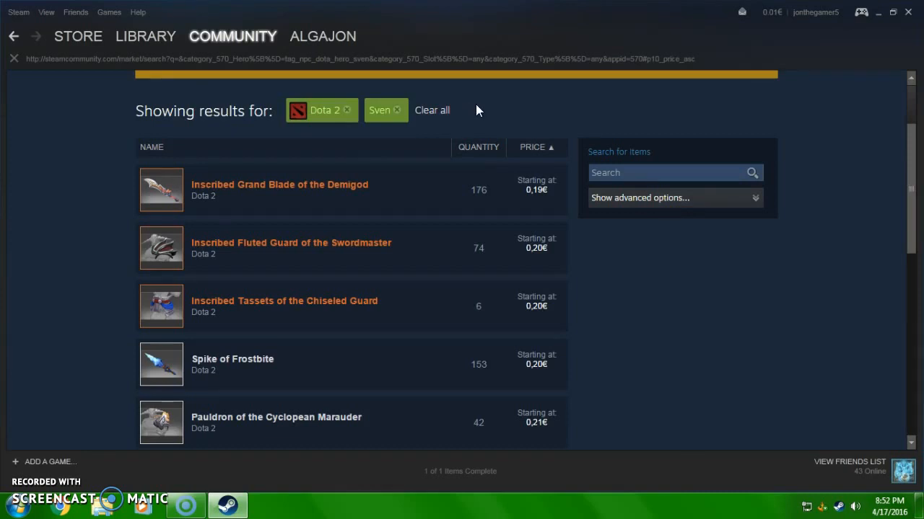
mouse_move(482, 112)
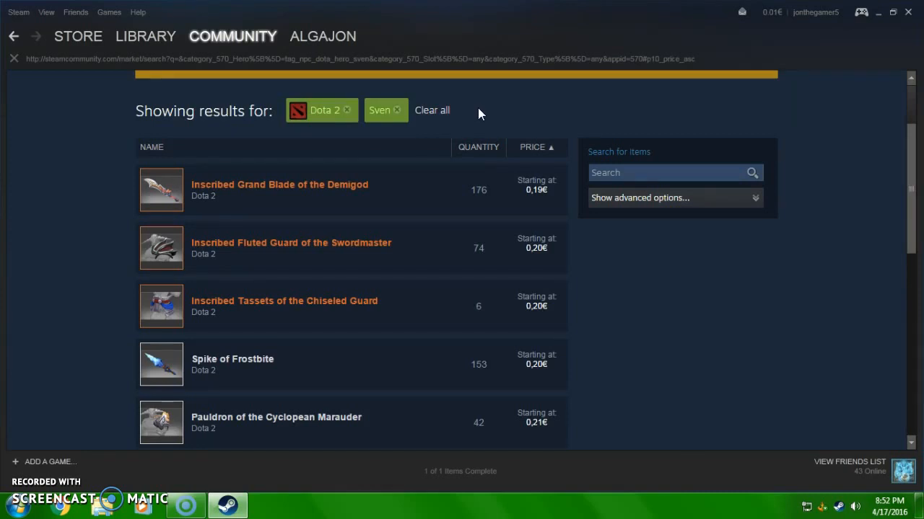
mouse_move(339, 115)
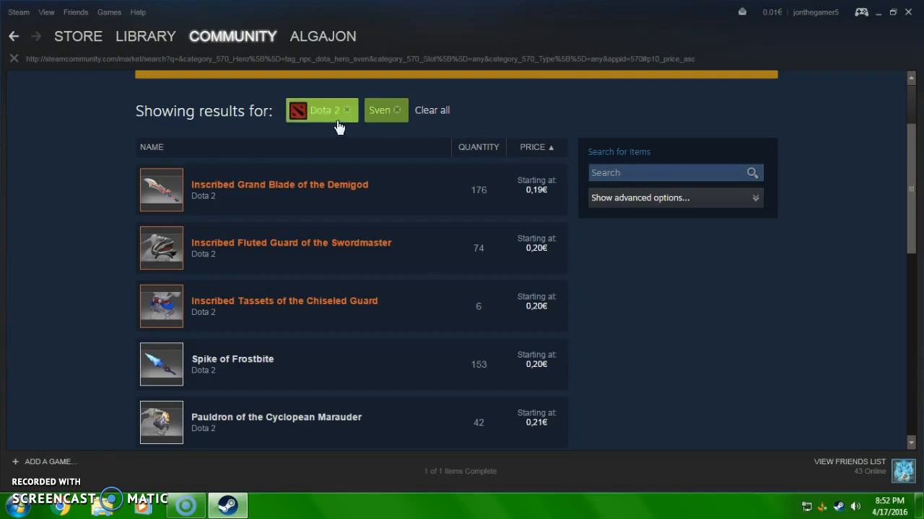
mouse_move(460, 107)
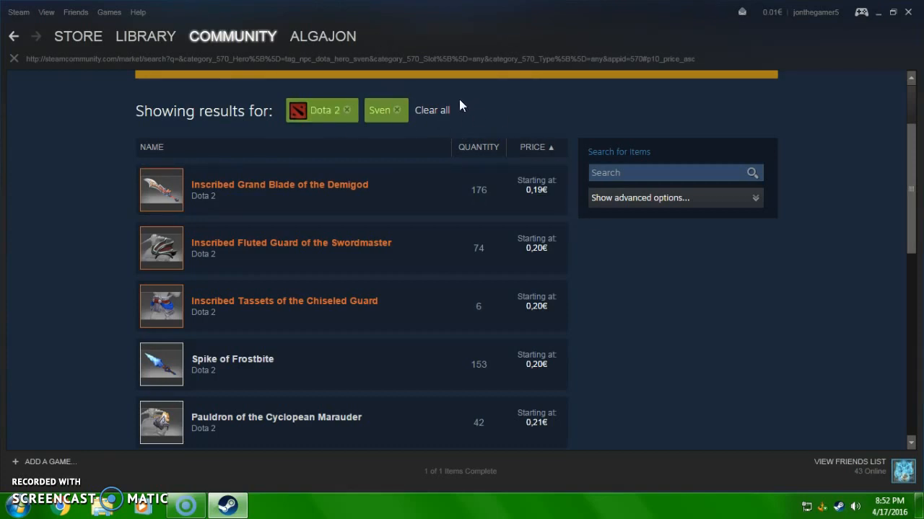
mouse_move(371, 197)
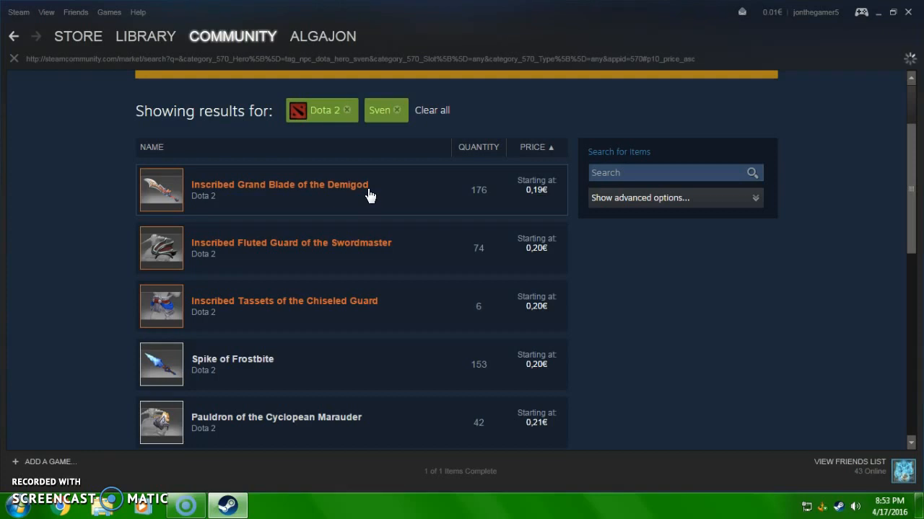
Show the Inscribed Grand Blade of the Demigod page with its listings from 0,19€
left_click(280, 185)
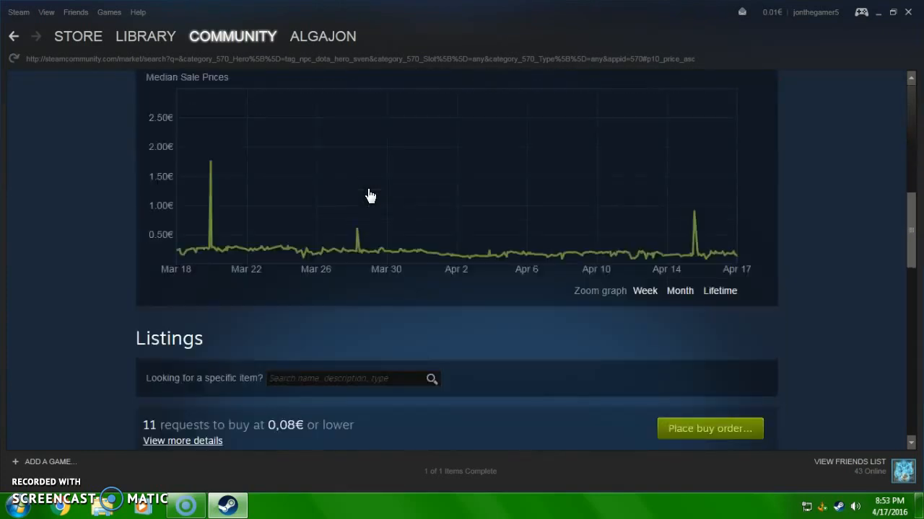
scroll("down", 3)
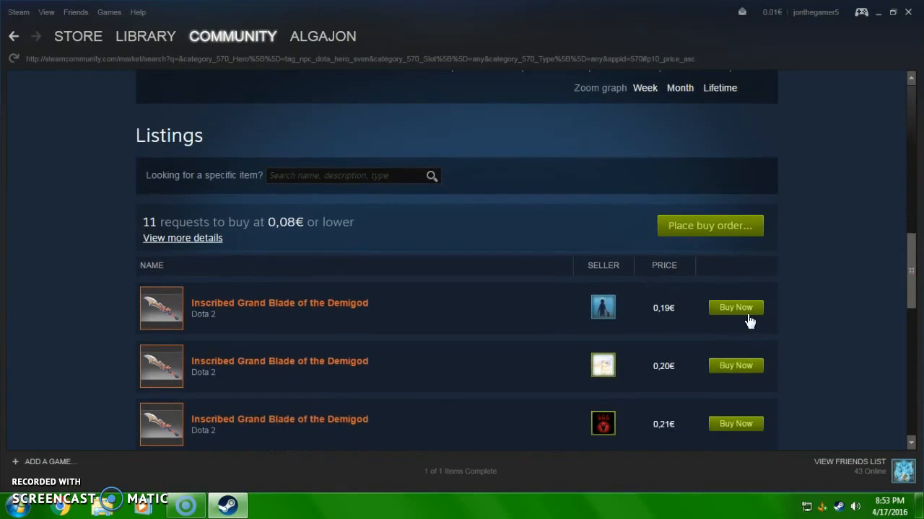
mouse_move(739, 321)
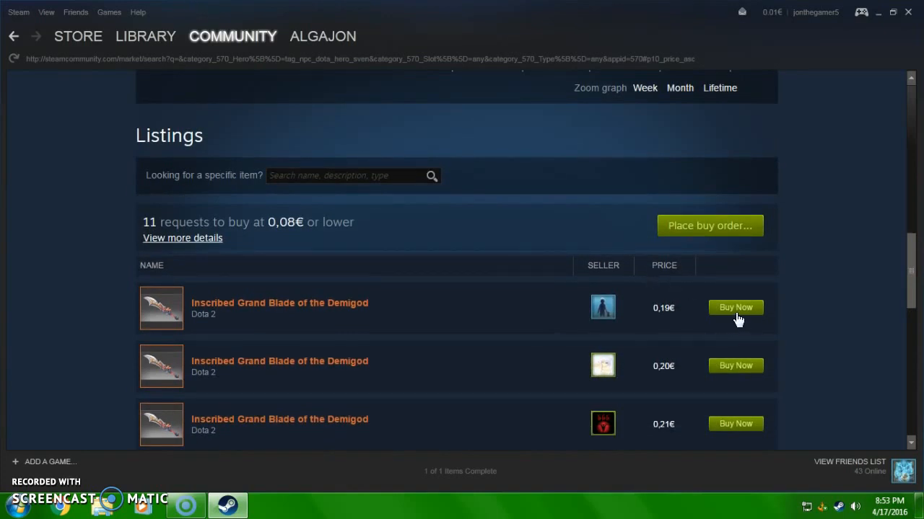
left_click(736, 307)
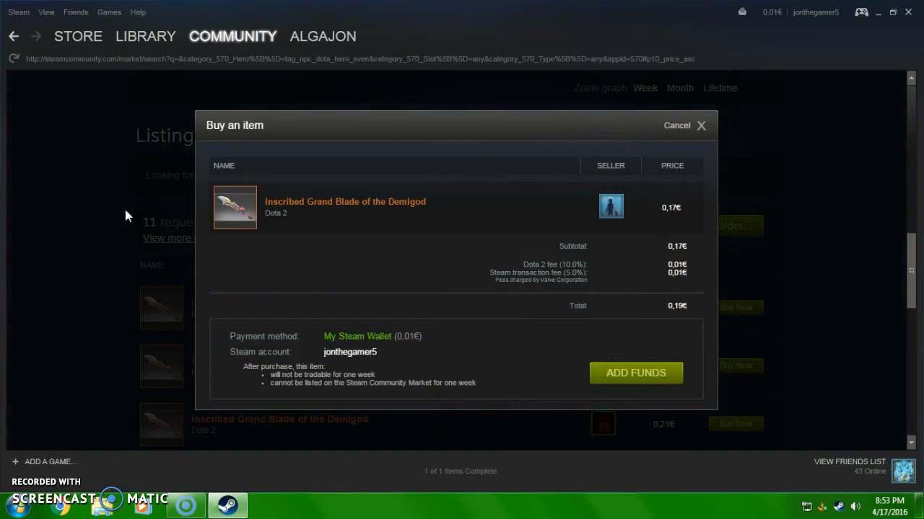
mouse_move(545, 208)
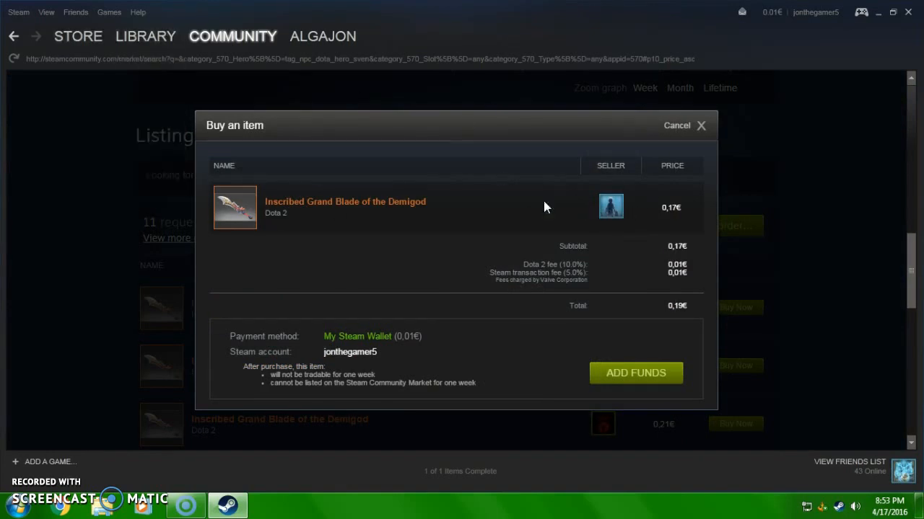
mouse_move(605, 207)
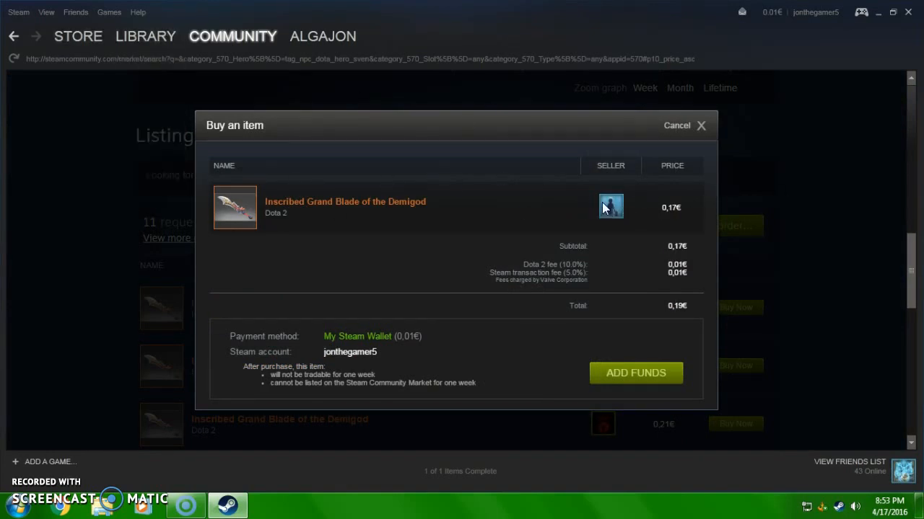
mouse_move(622, 216)
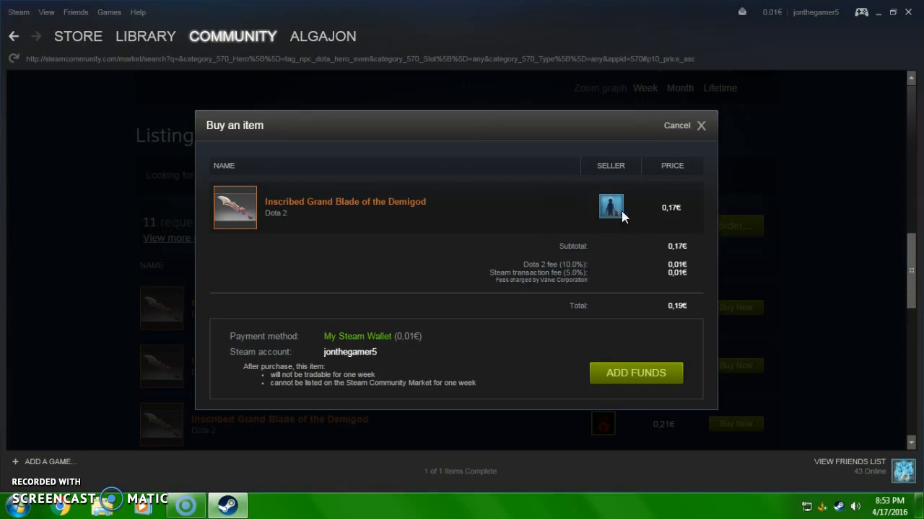
mouse_move(661, 219)
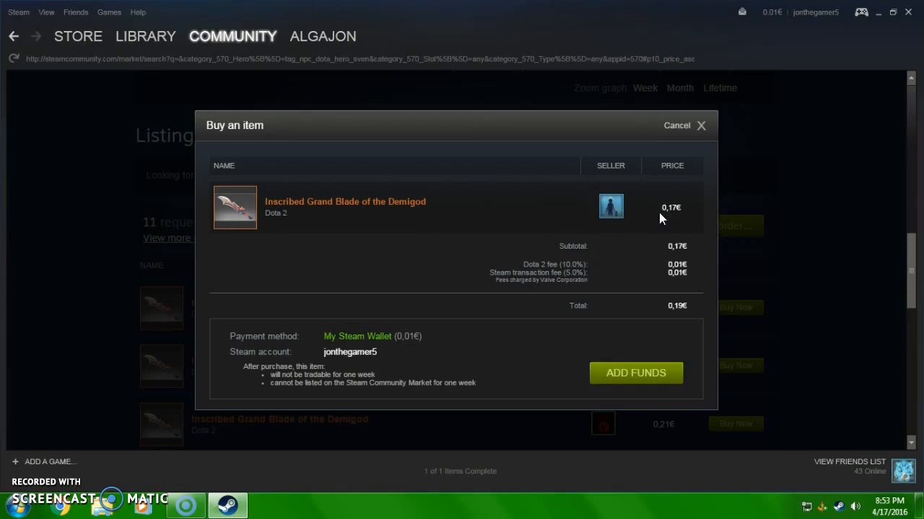
mouse_move(557, 271)
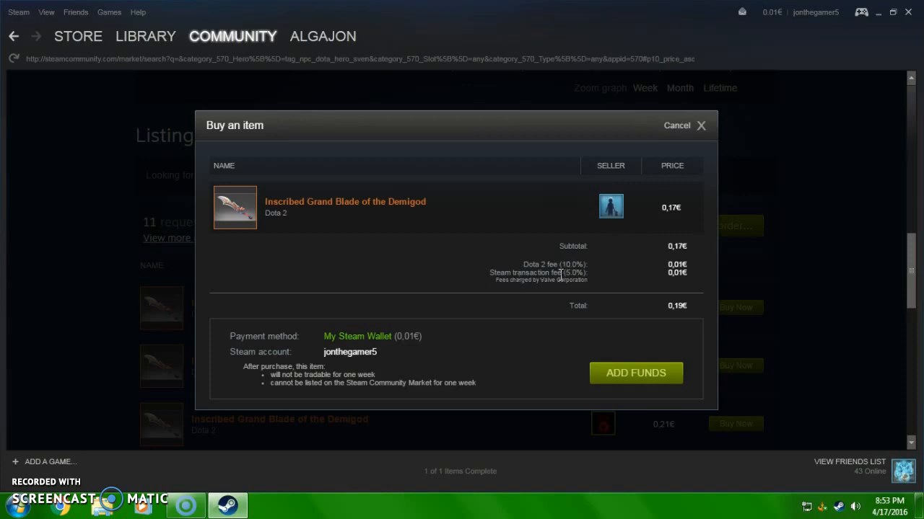
mouse_move(717, 182)
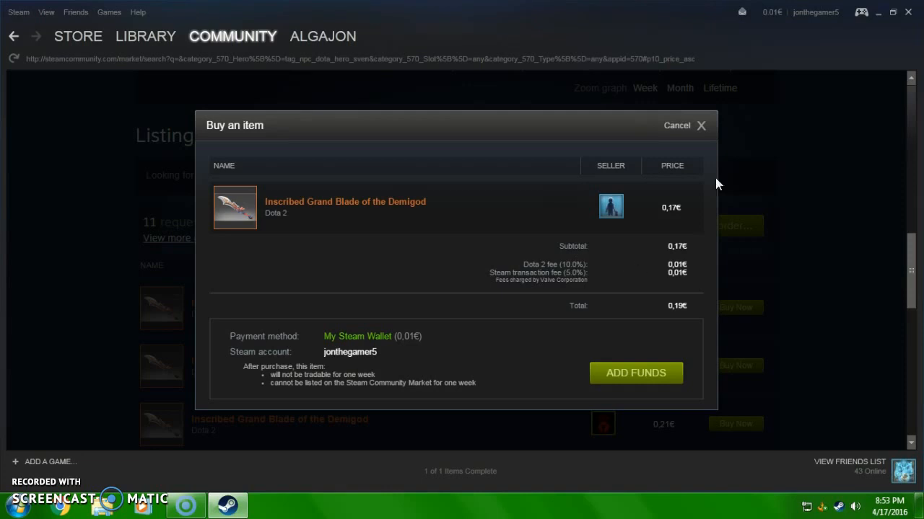
mouse_move(627, 225)
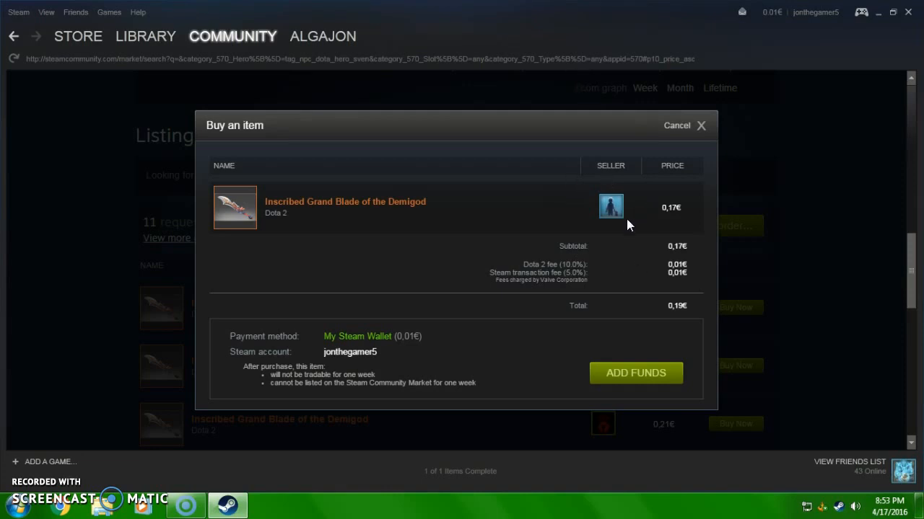
mouse_move(635, 270)
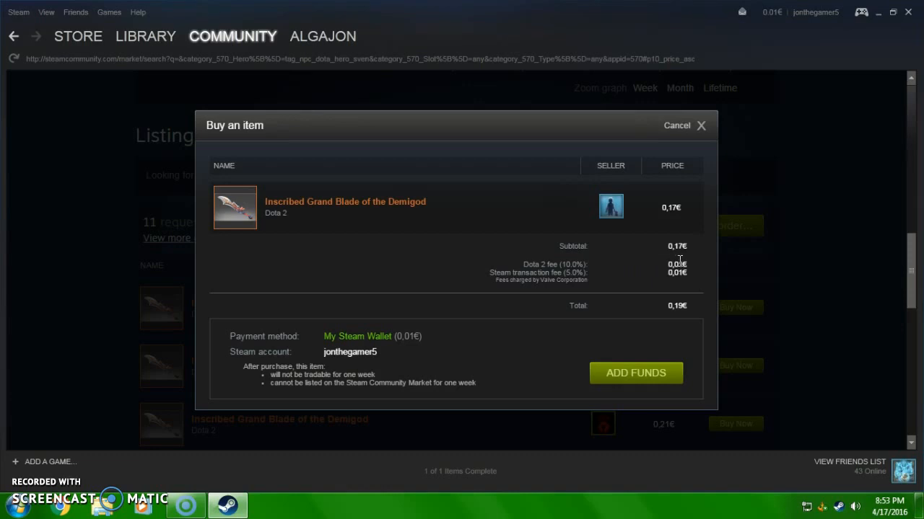
mouse_move(698, 130)
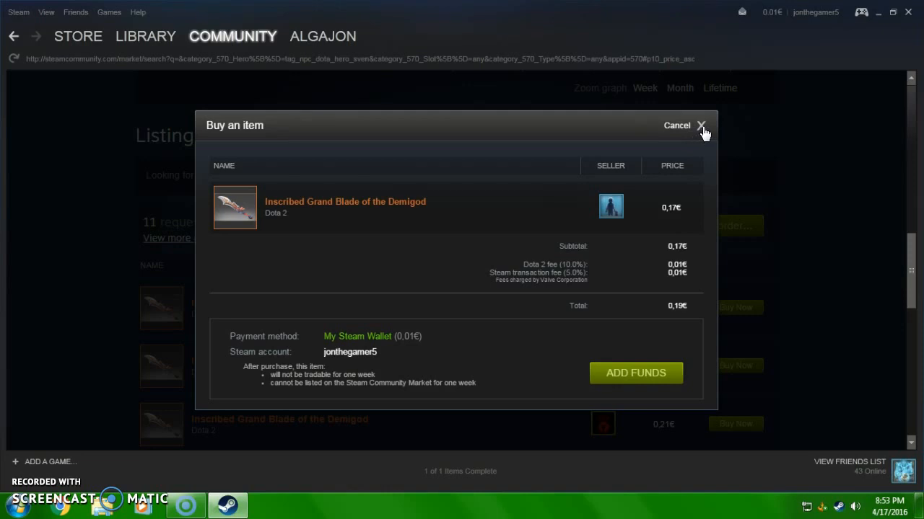
Cancel the Buy an item dialog and return to the blade's 0,19€ listings
left_click(698, 124)
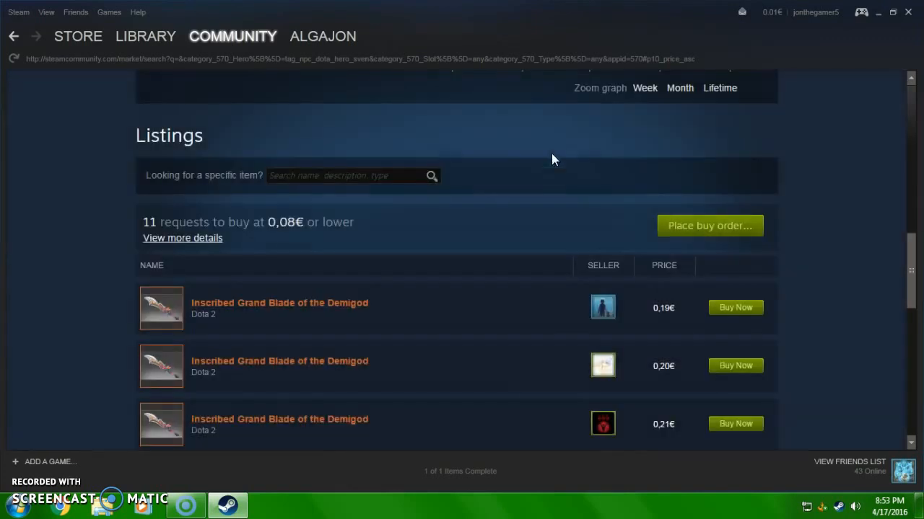
mouse_move(828, 339)
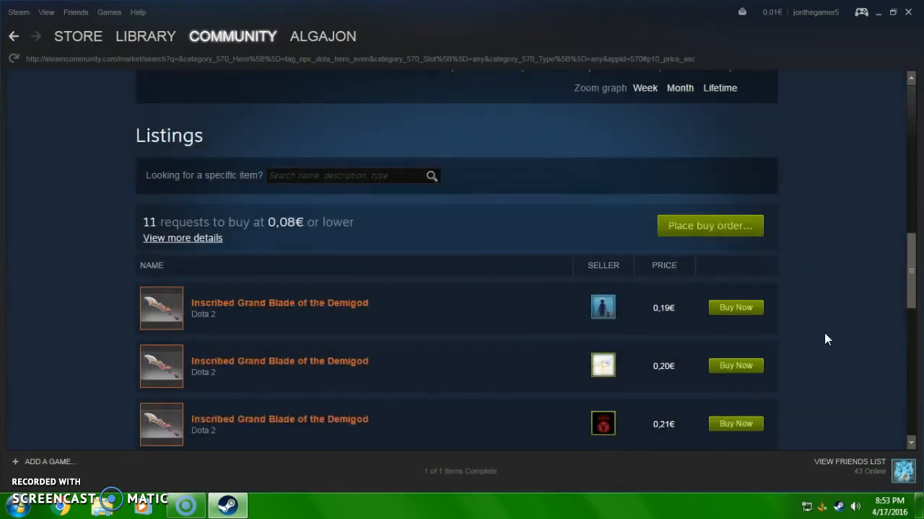
scroll("down", 3)
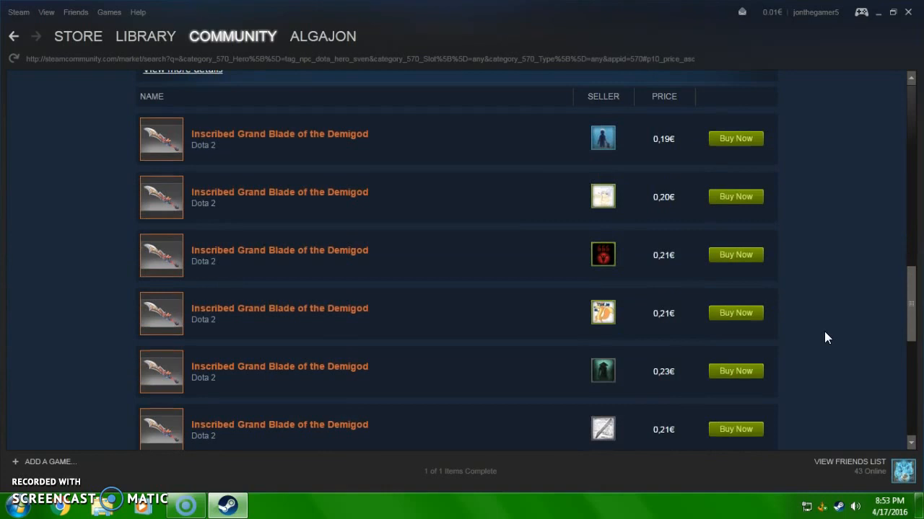
scroll("up", 3)
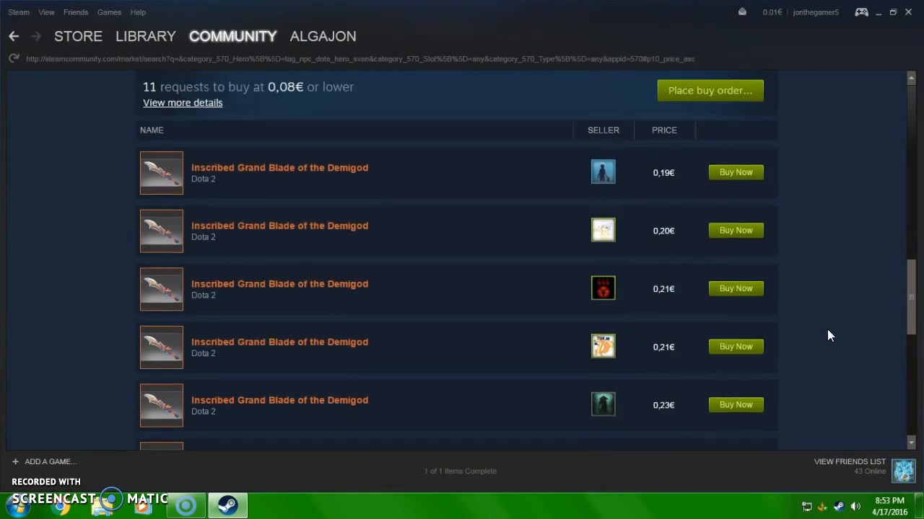
mouse_move(704, 311)
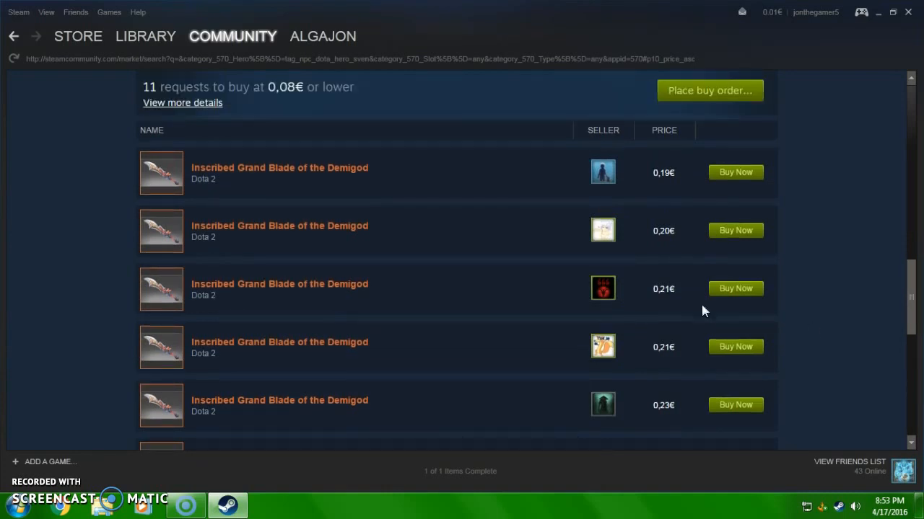
mouse_move(118, 174)
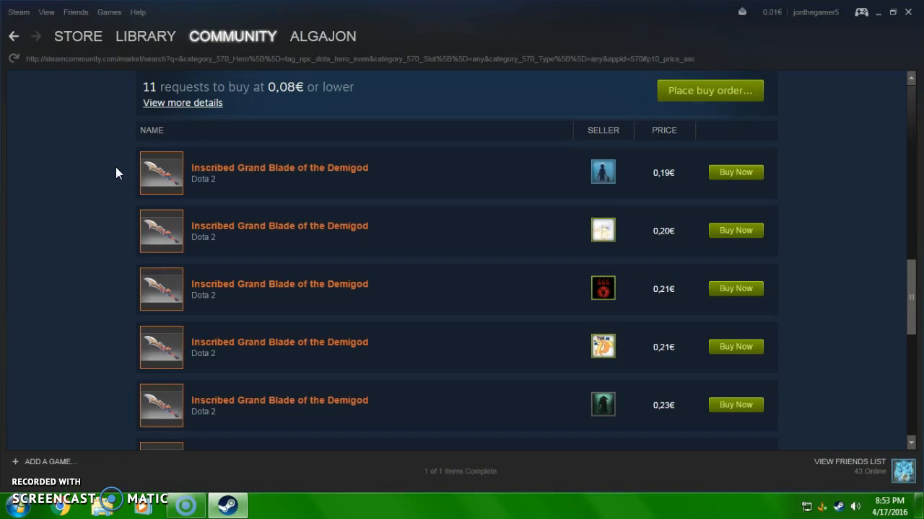
mouse_move(415, 239)
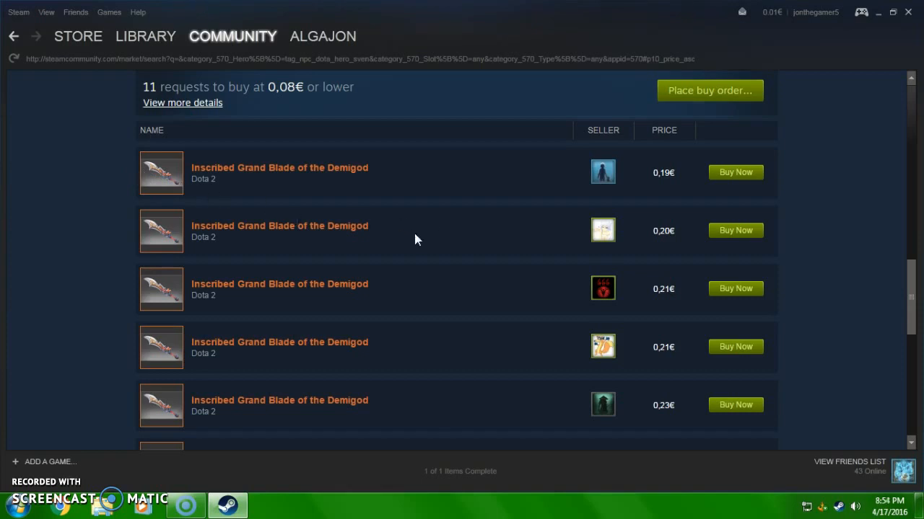
mouse_move(211, 98)
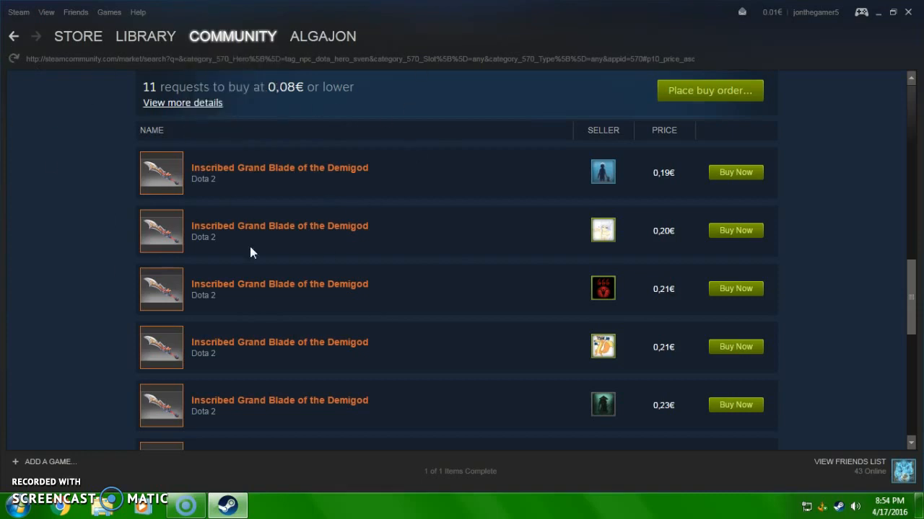
mouse_move(113, 133)
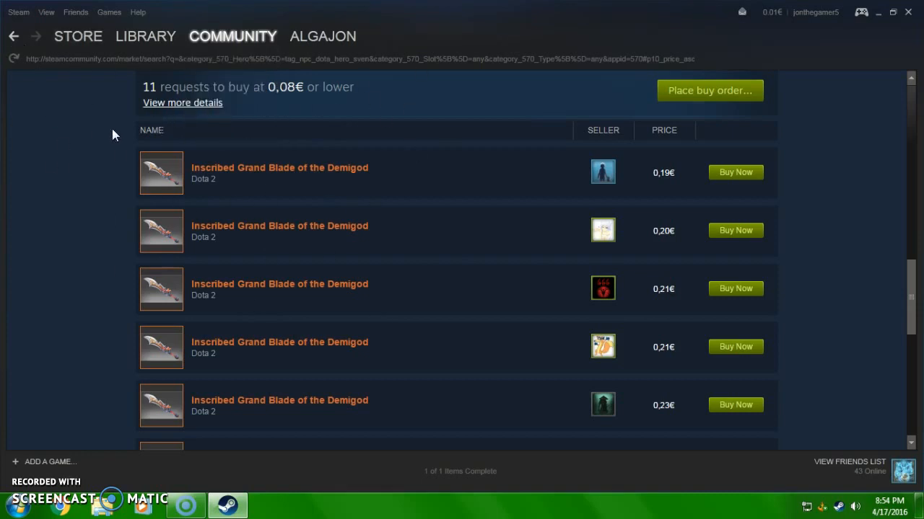
mouse_move(205, 219)
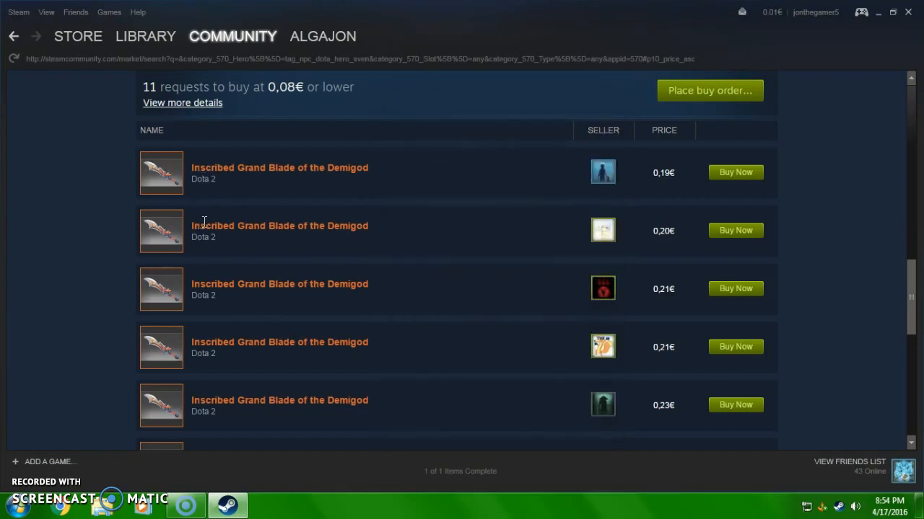
mouse_move(329, 215)
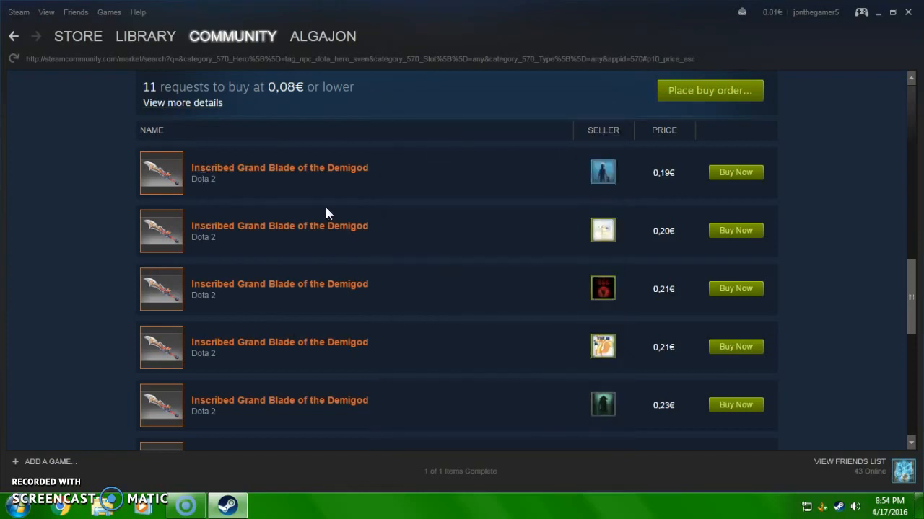
mouse_move(352, 162)
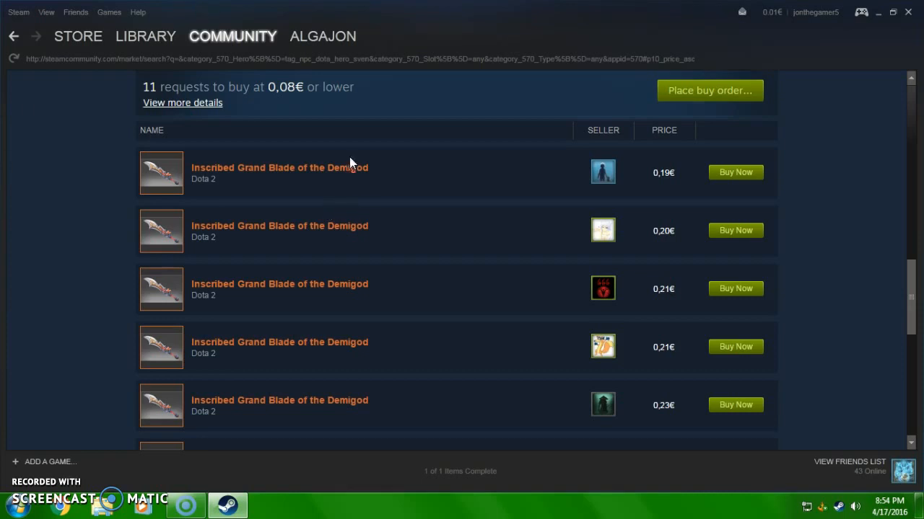
mouse_move(223, 149)
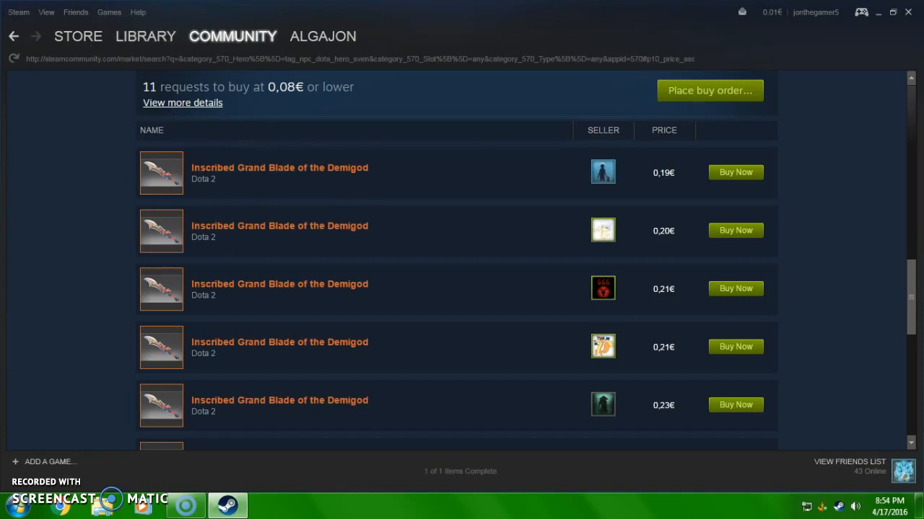
mouse_move(54, 117)
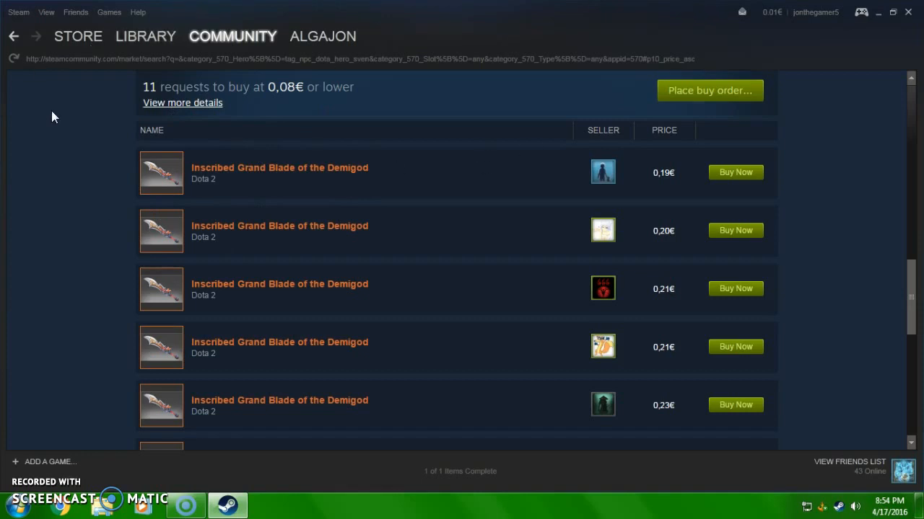
scroll("up", 3)
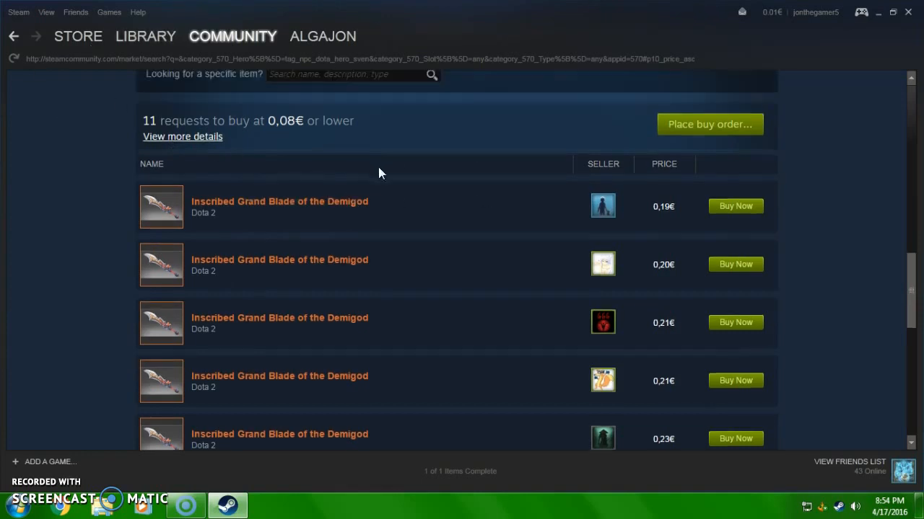
scroll("up", 3)
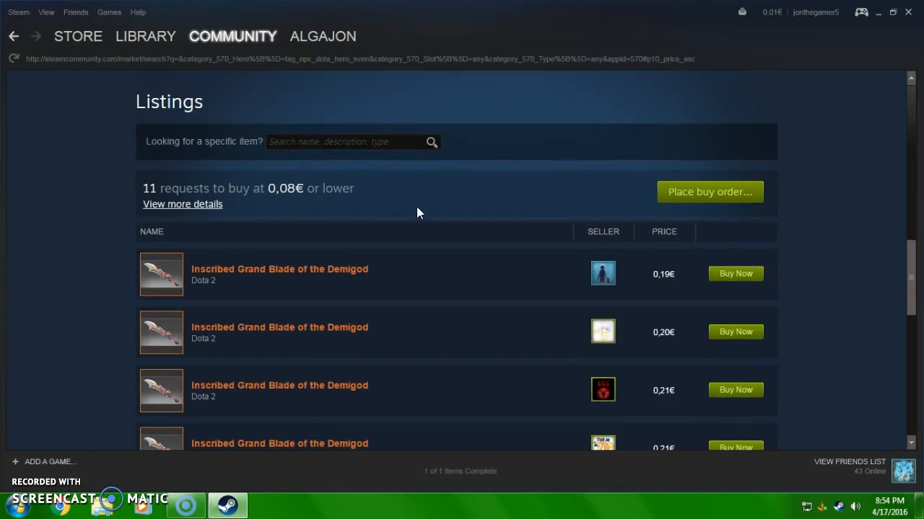
mouse_move(411, 215)
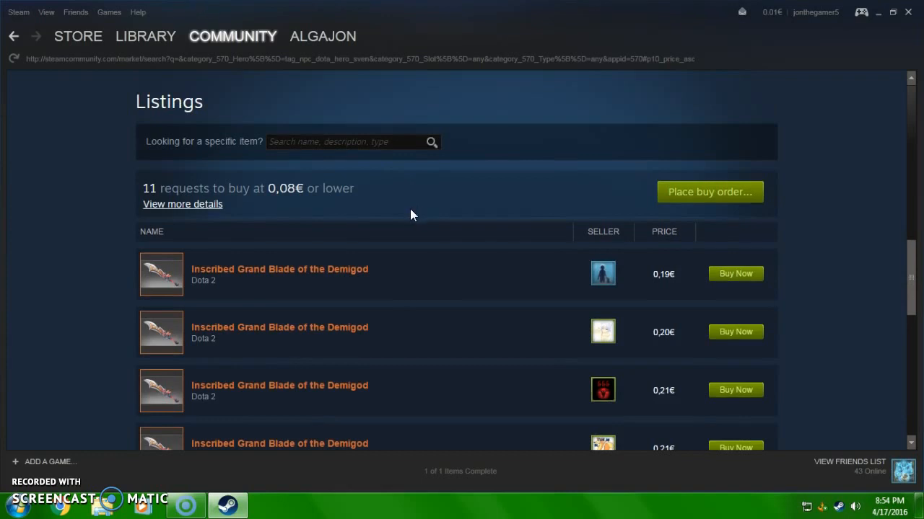
mouse_move(397, 219)
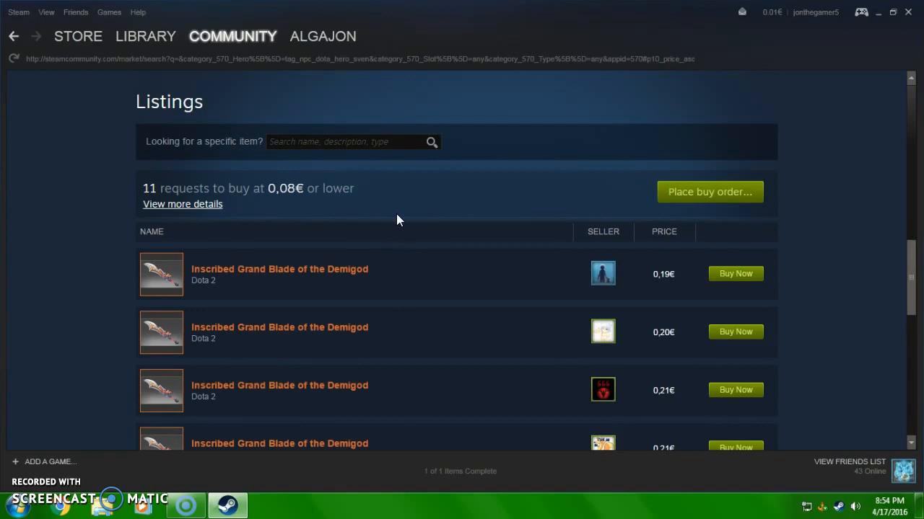
left_click(232, 36)
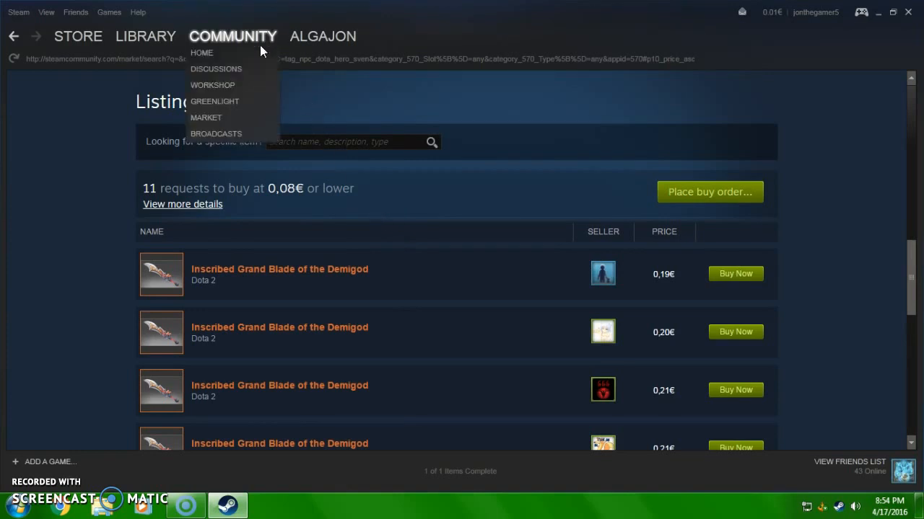
mouse_move(228, 123)
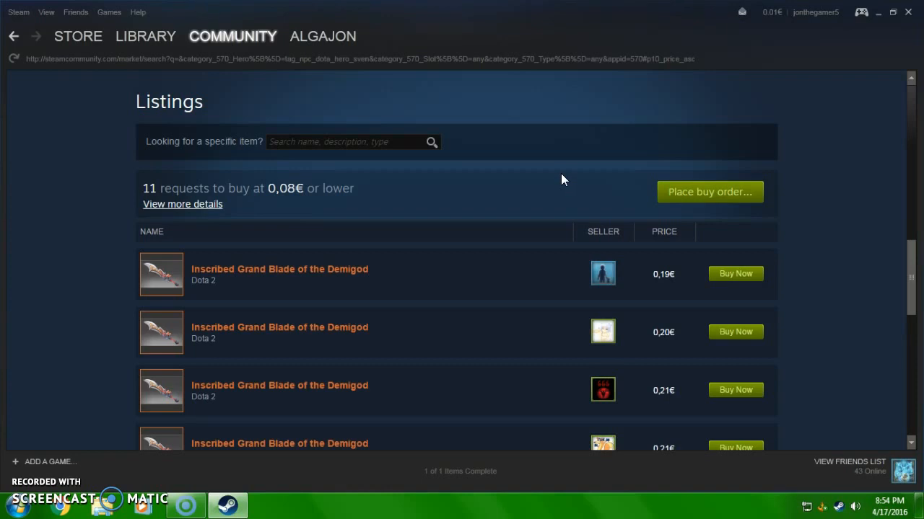
mouse_move(378, 281)
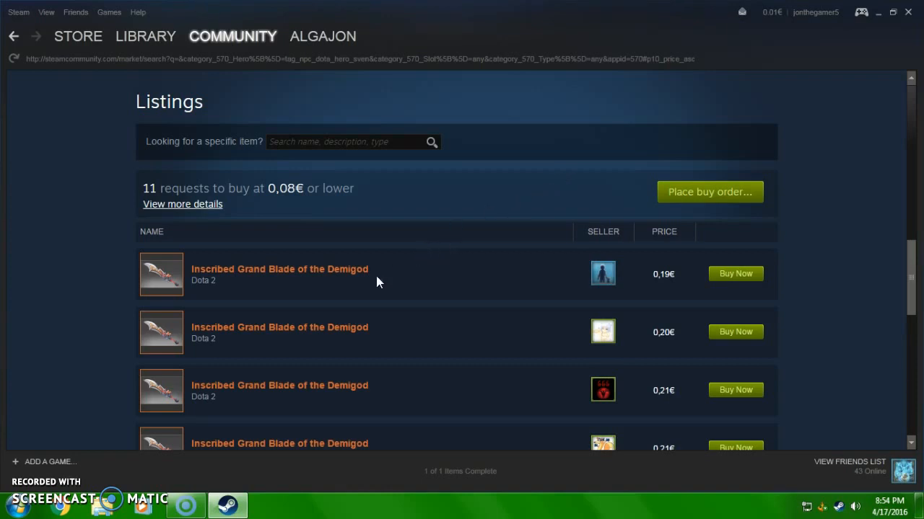